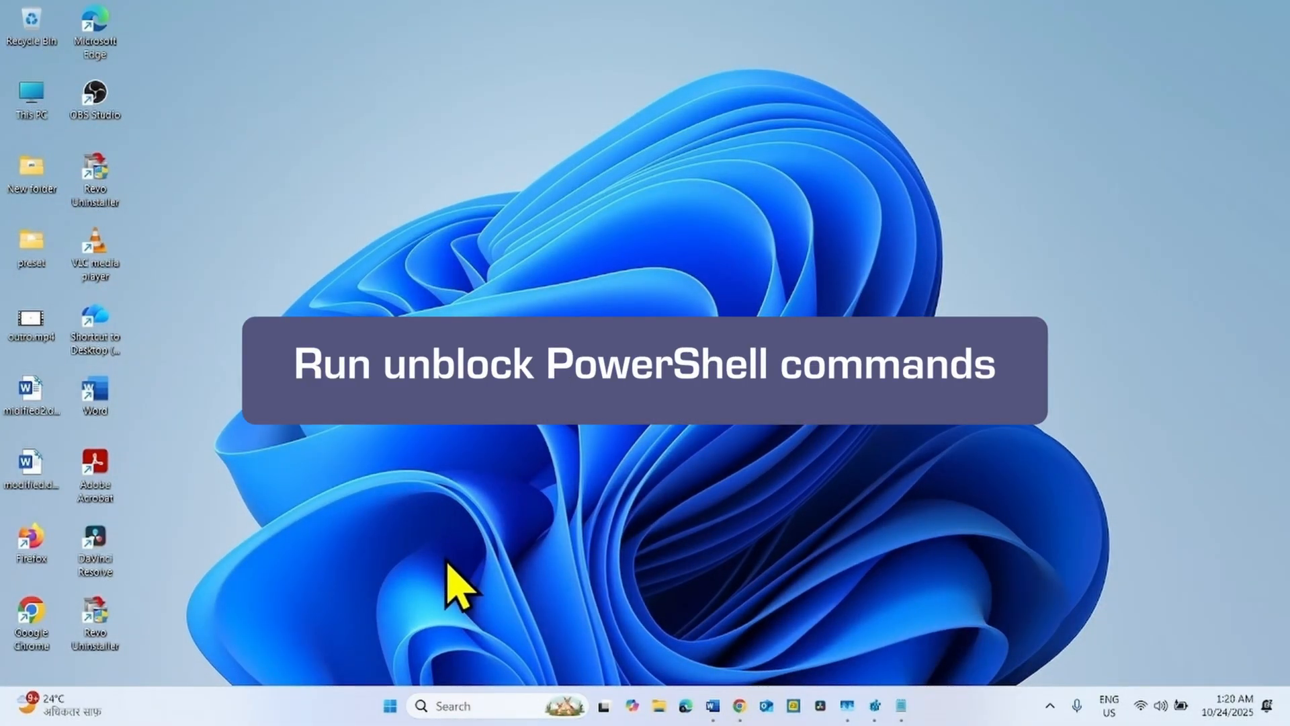
mouse_move(567, 534)
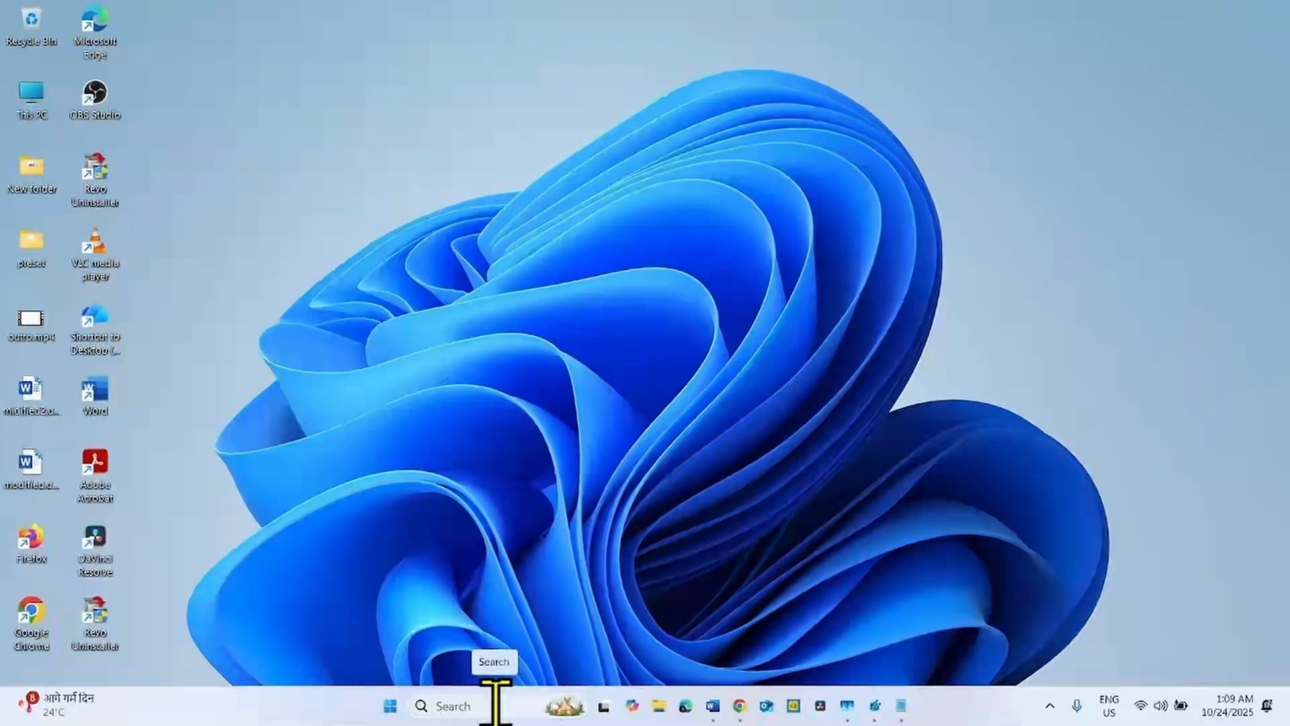
Step: Search for 'powershell' and run Windows PowerShell as administrator
click(451, 704)
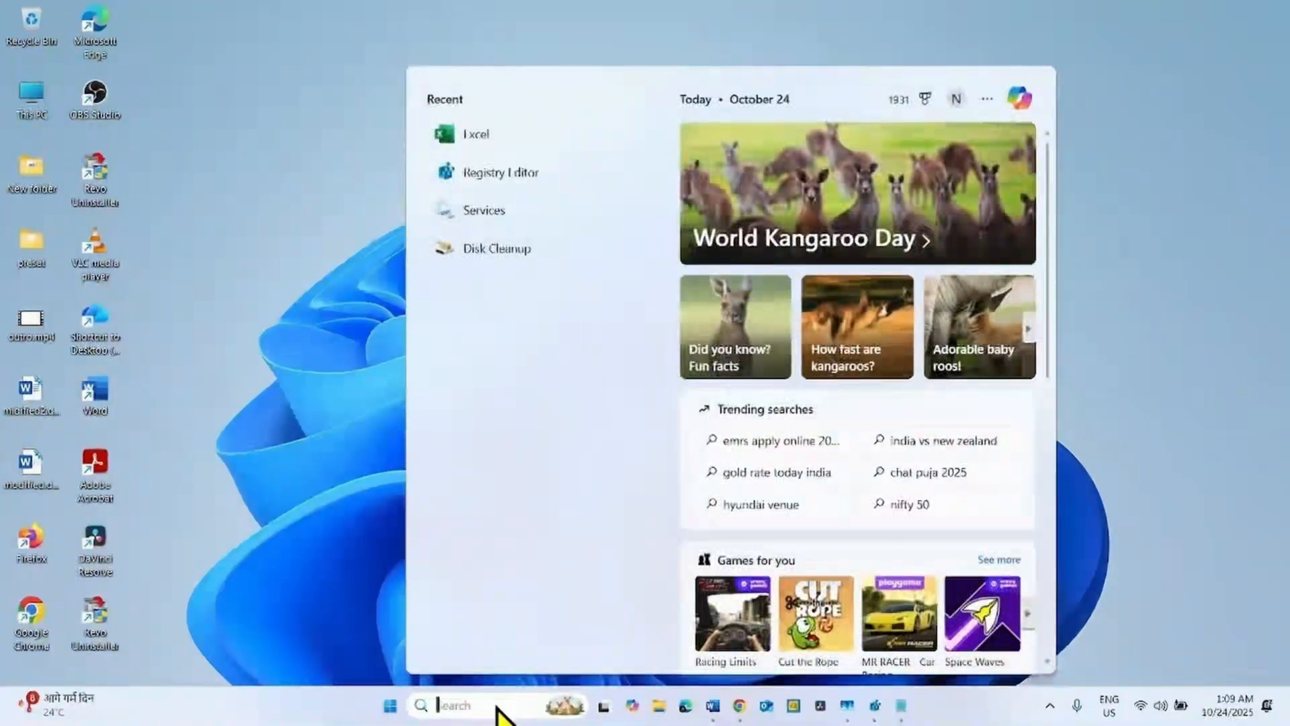
text(powershell)
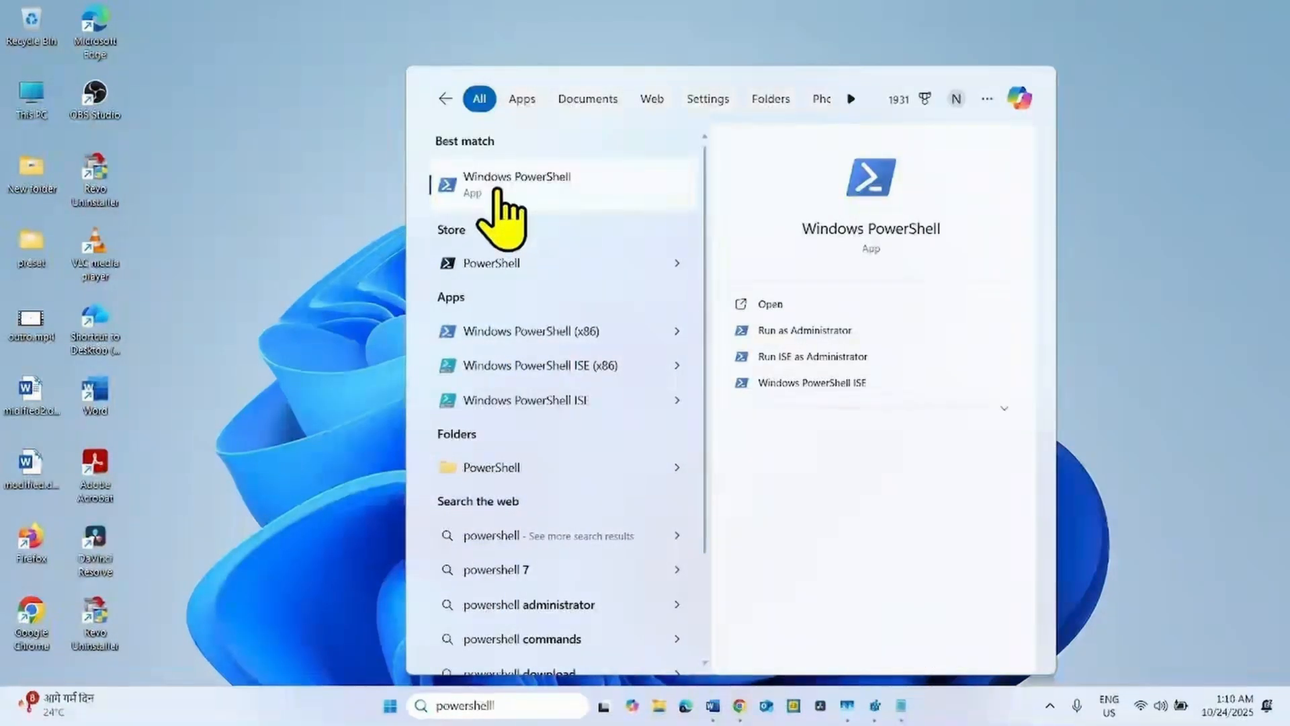
right_click(517, 182)
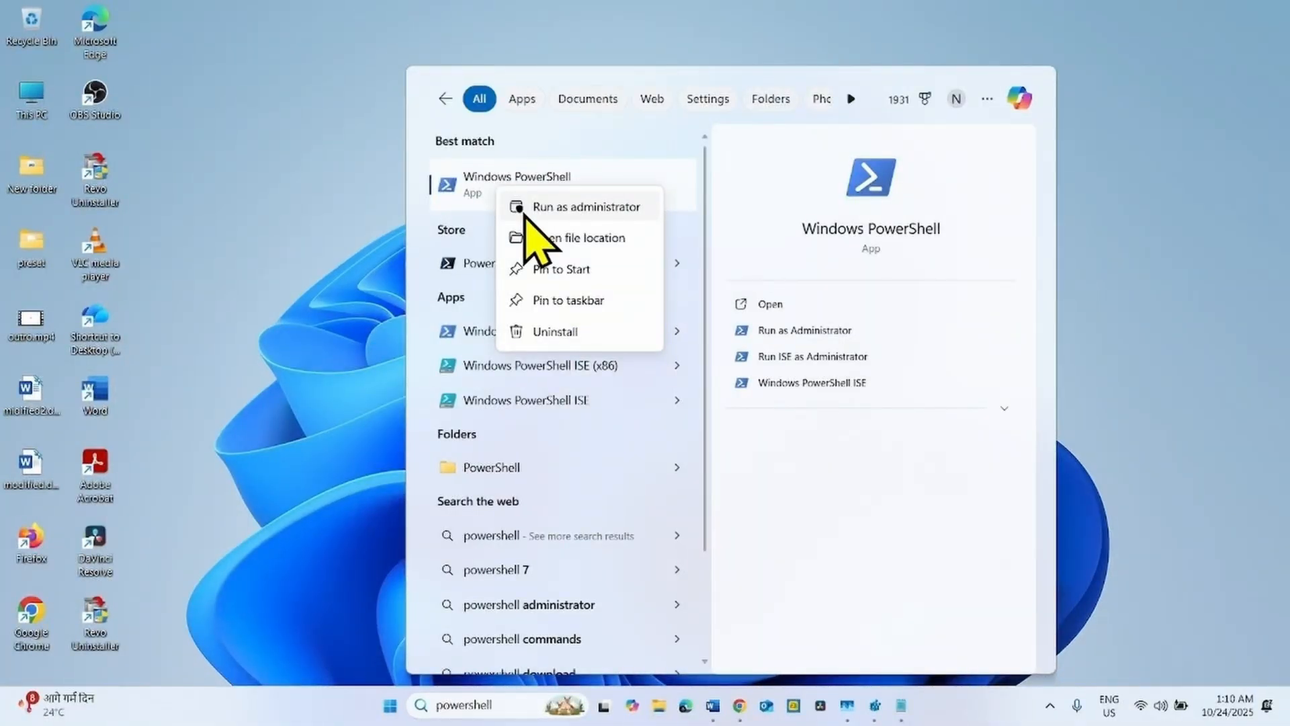
click(587, 206)
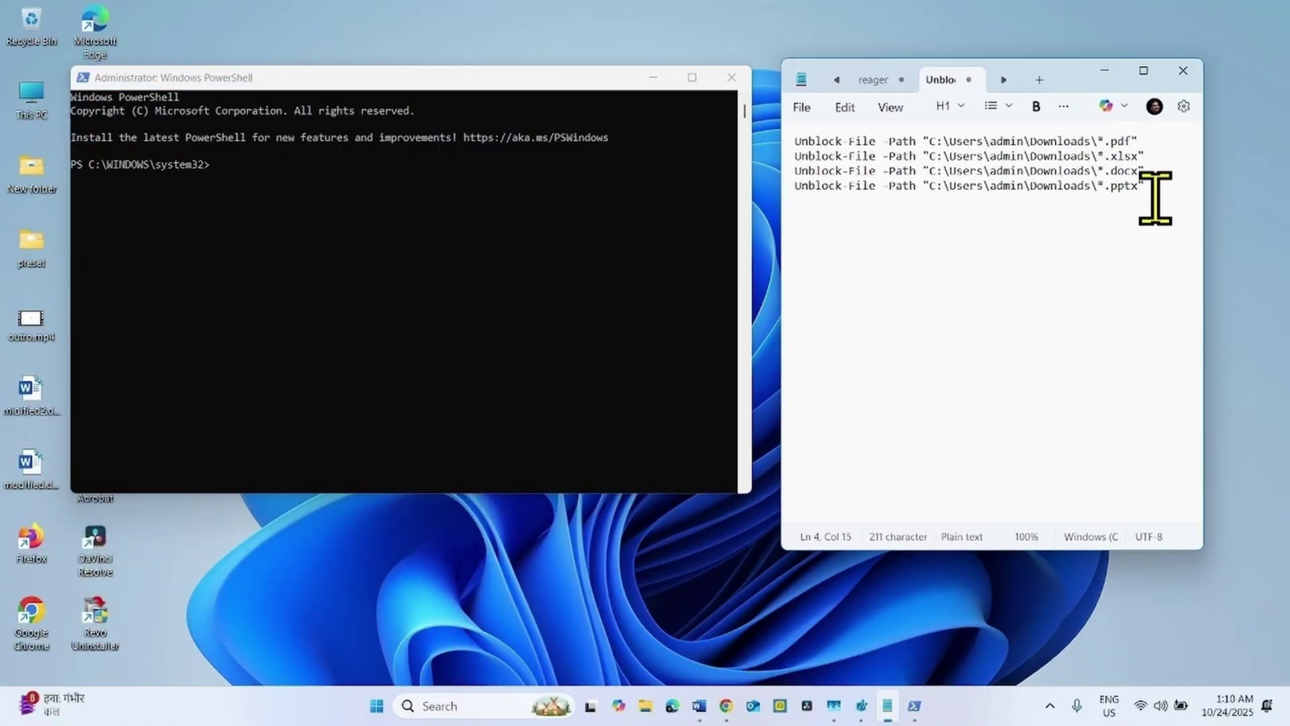
key(ctrl+a)
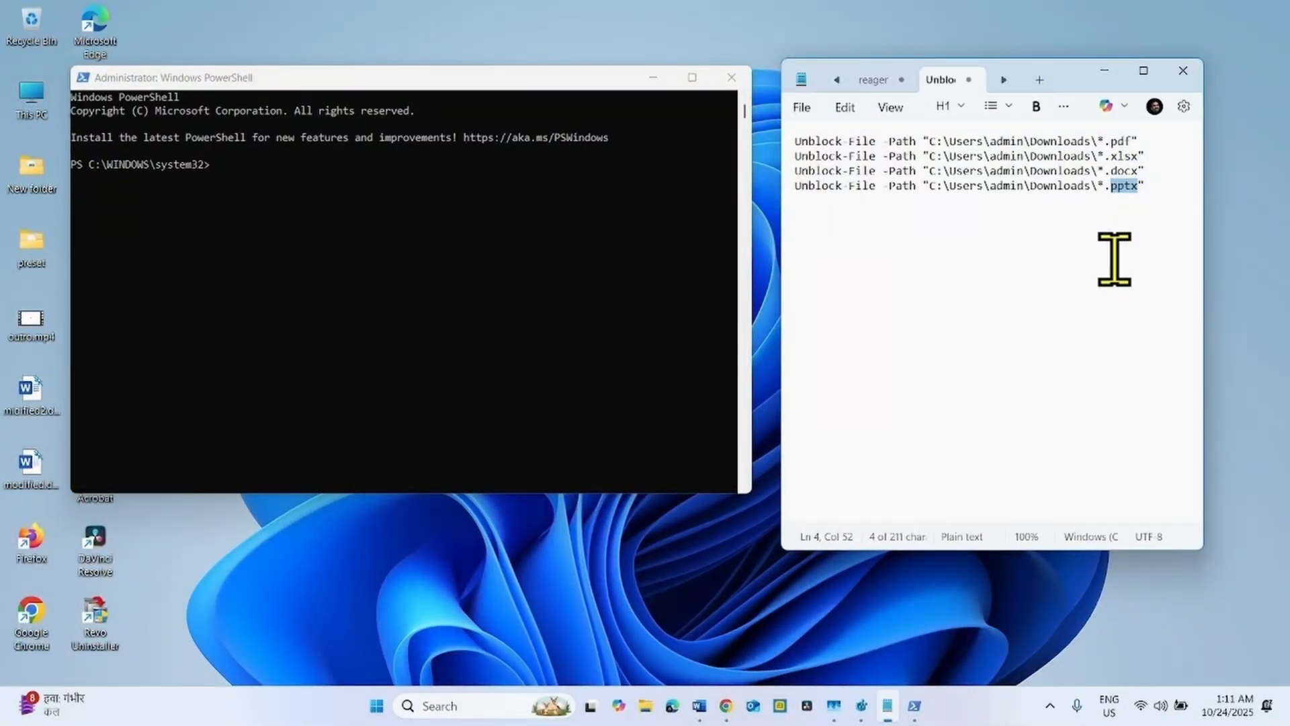
click(1142, 186)
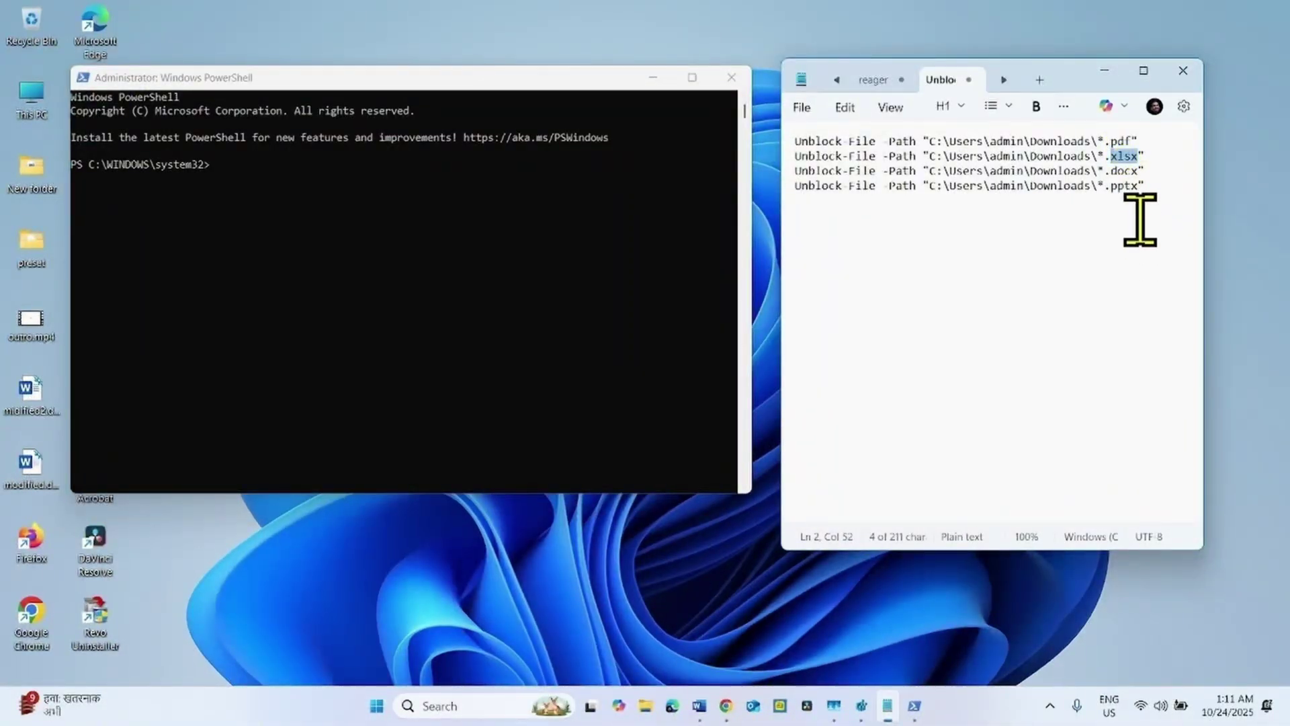
mouse_move(1128, 170)
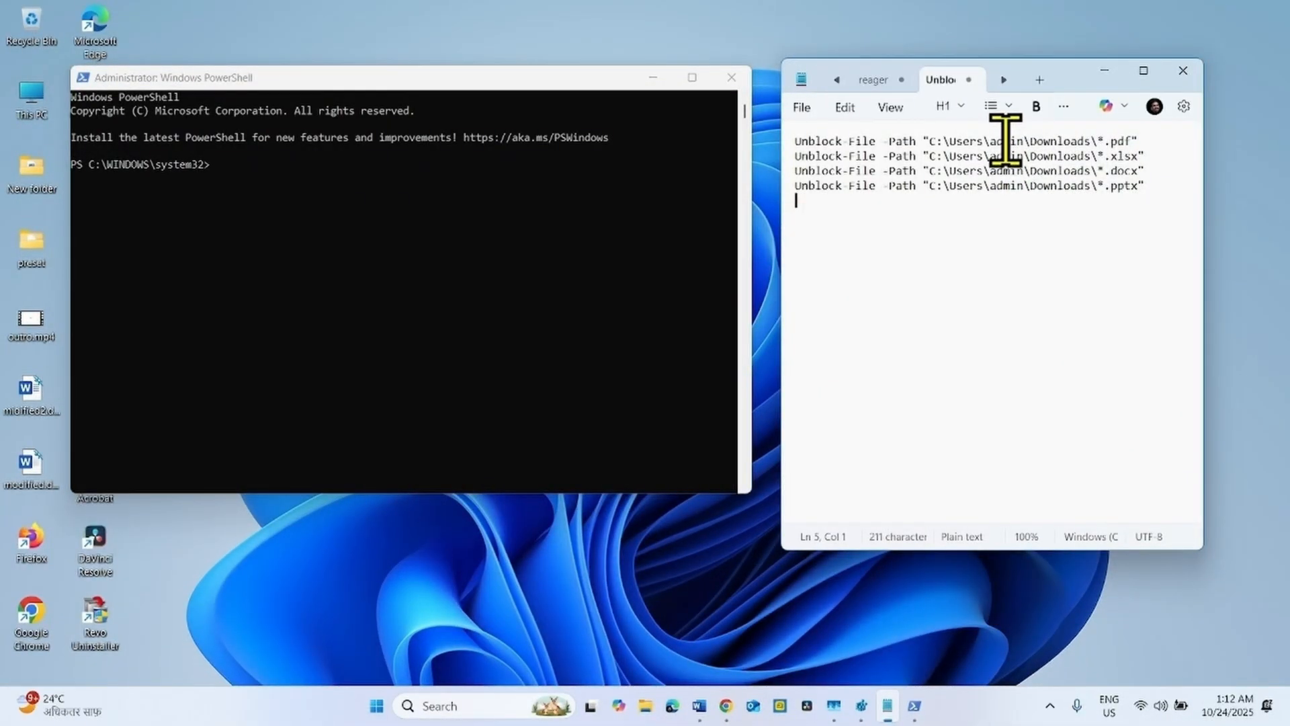
double_click(1007, 141)
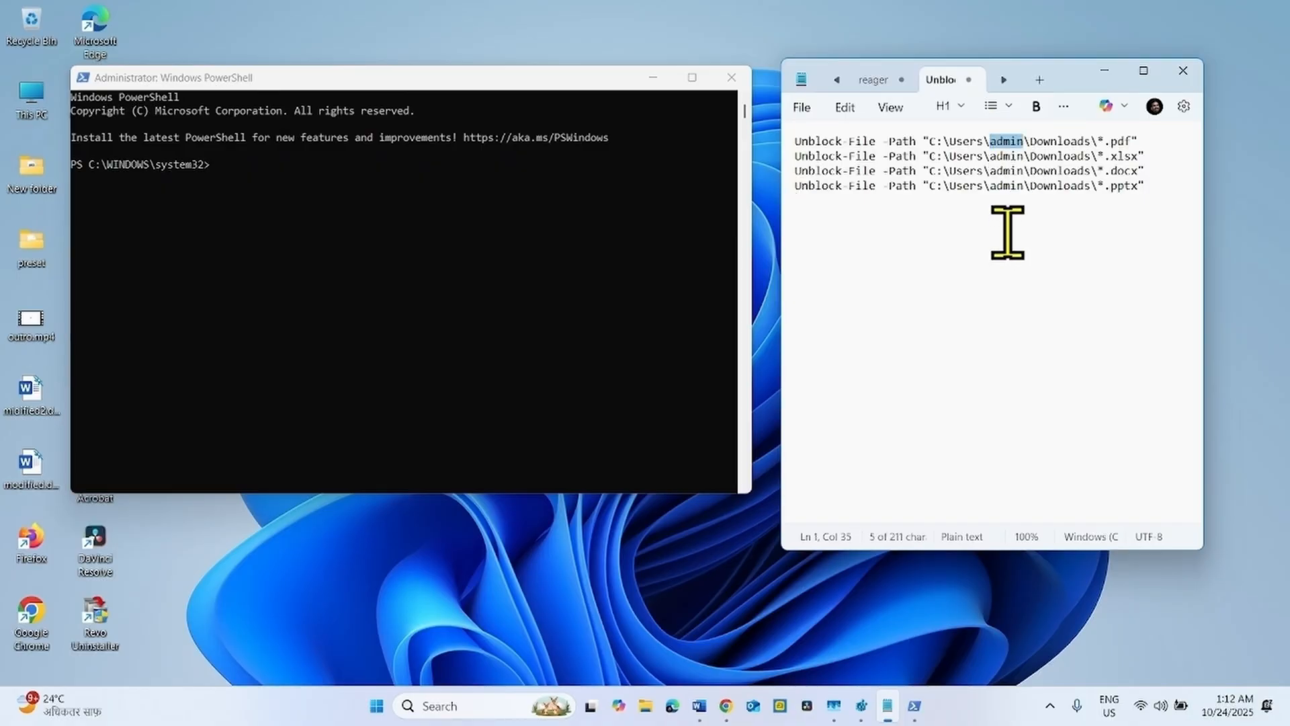
mouse_move(839, 592)
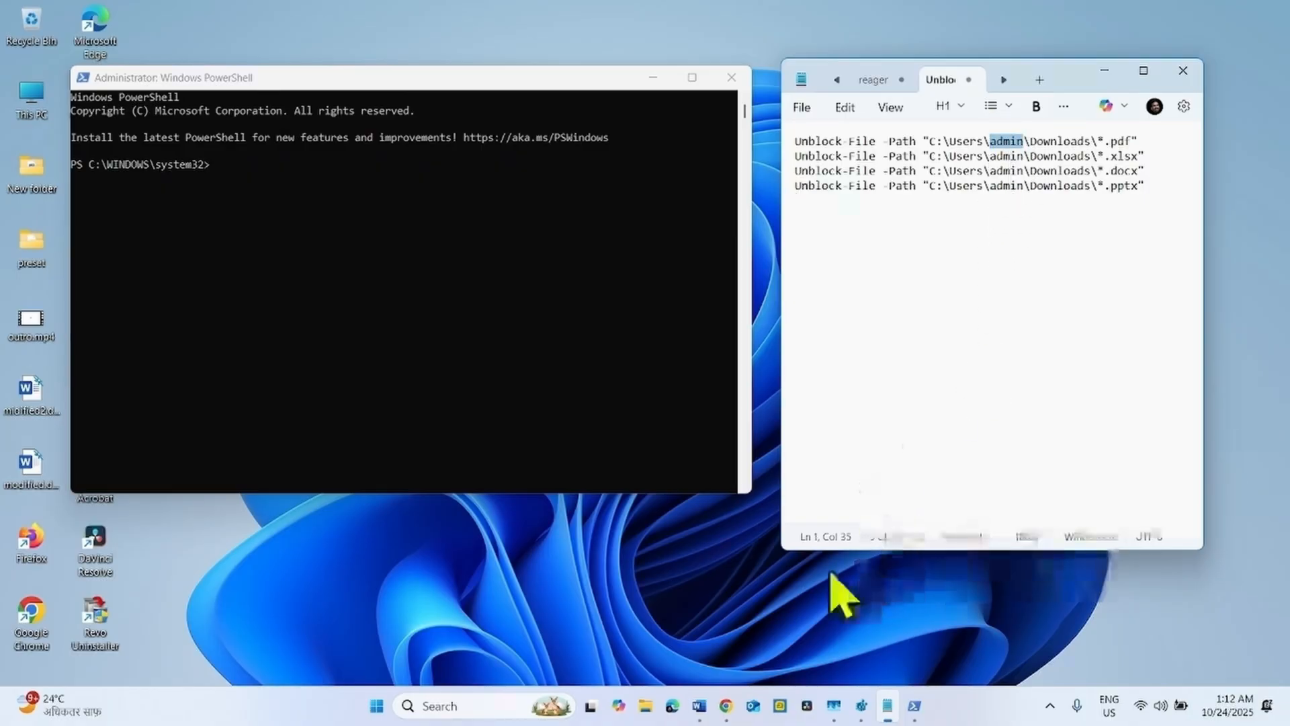
mouse_move(647, 705)
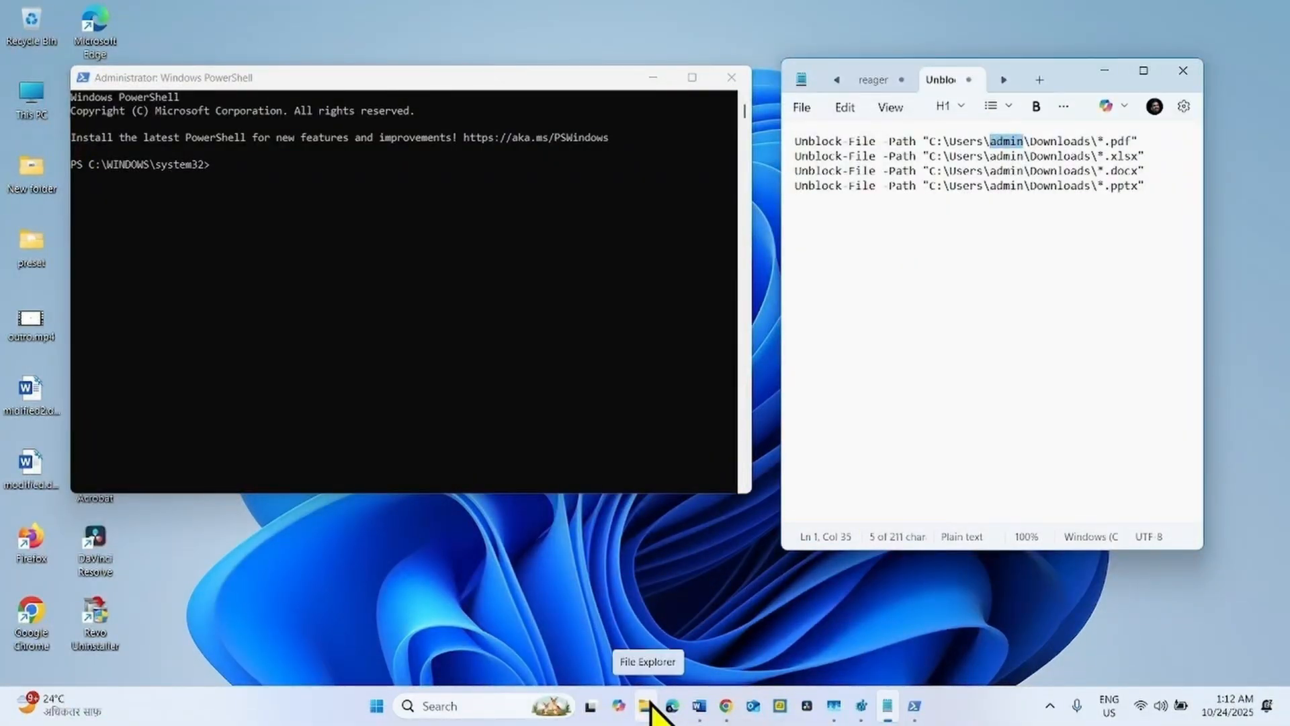
Step: Check the account's folder name under C:\Users in File Explorer, then close Explorer
click(643, 706)
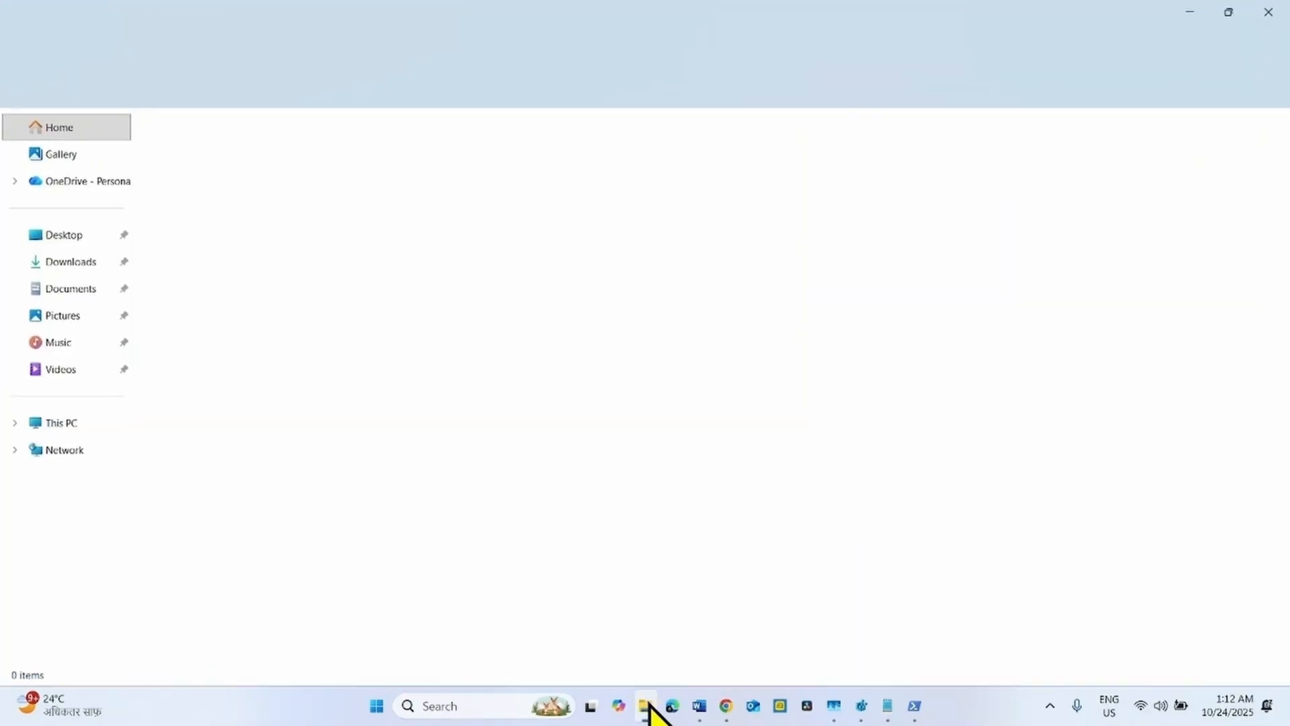
click(645, 705)
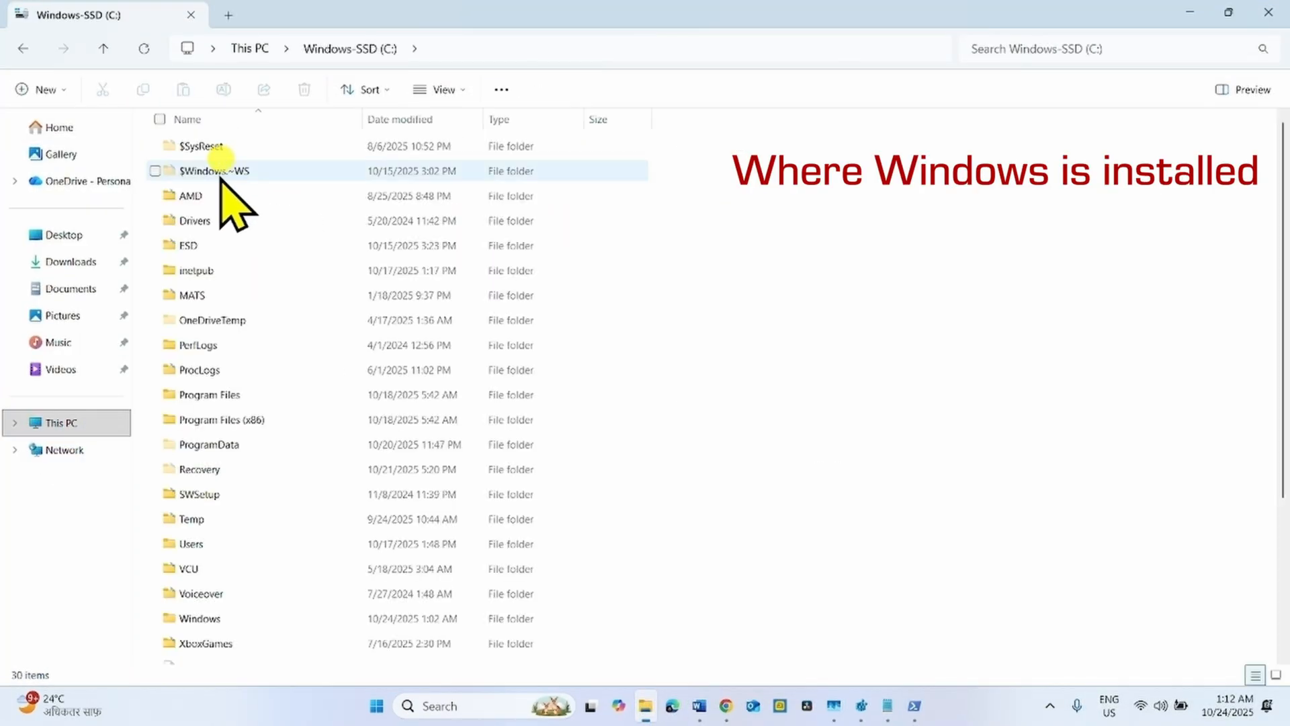
double_click(190, 543)
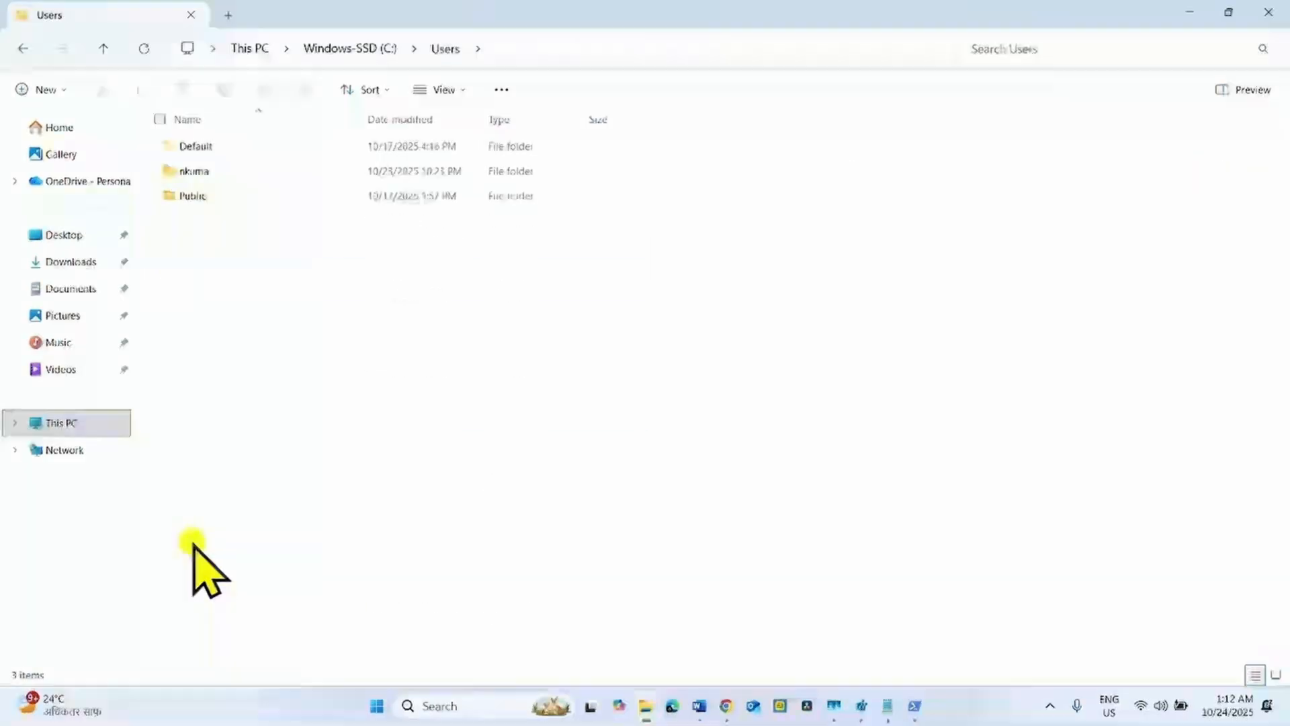
click(194, 170)
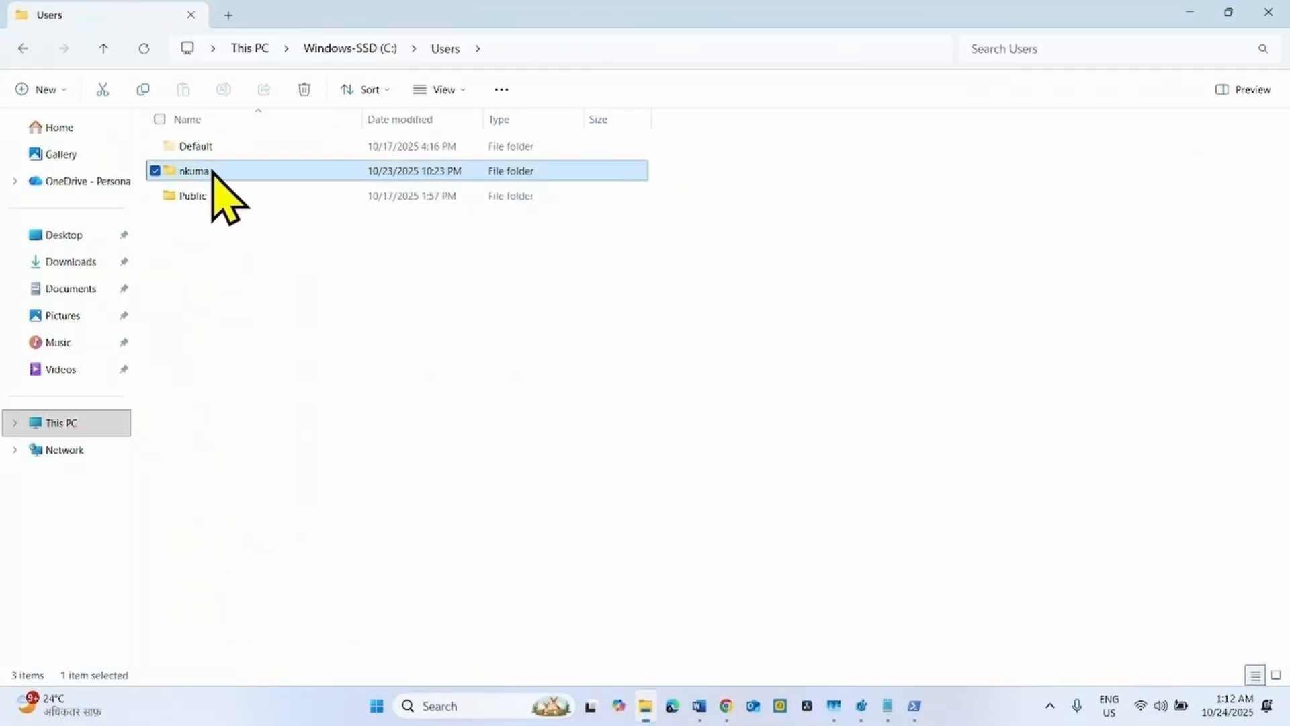
mouse_move(198, 189)
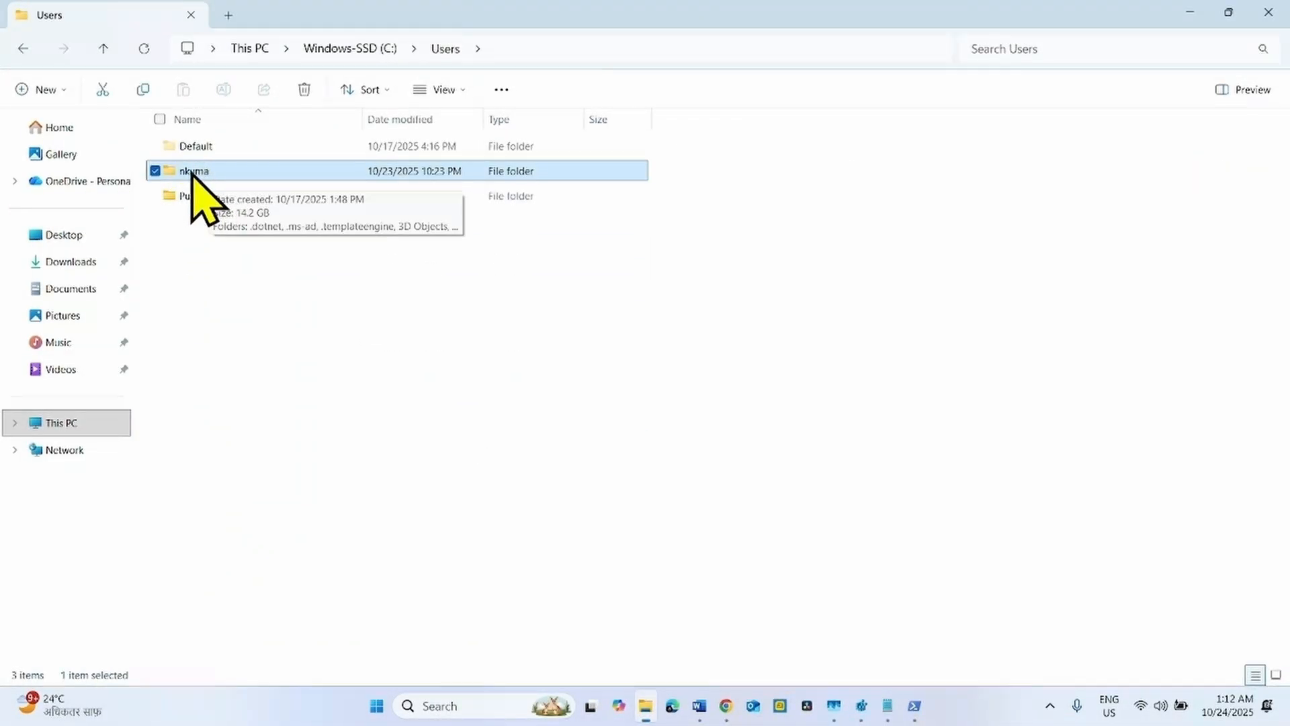
mouse_move(204, 194)
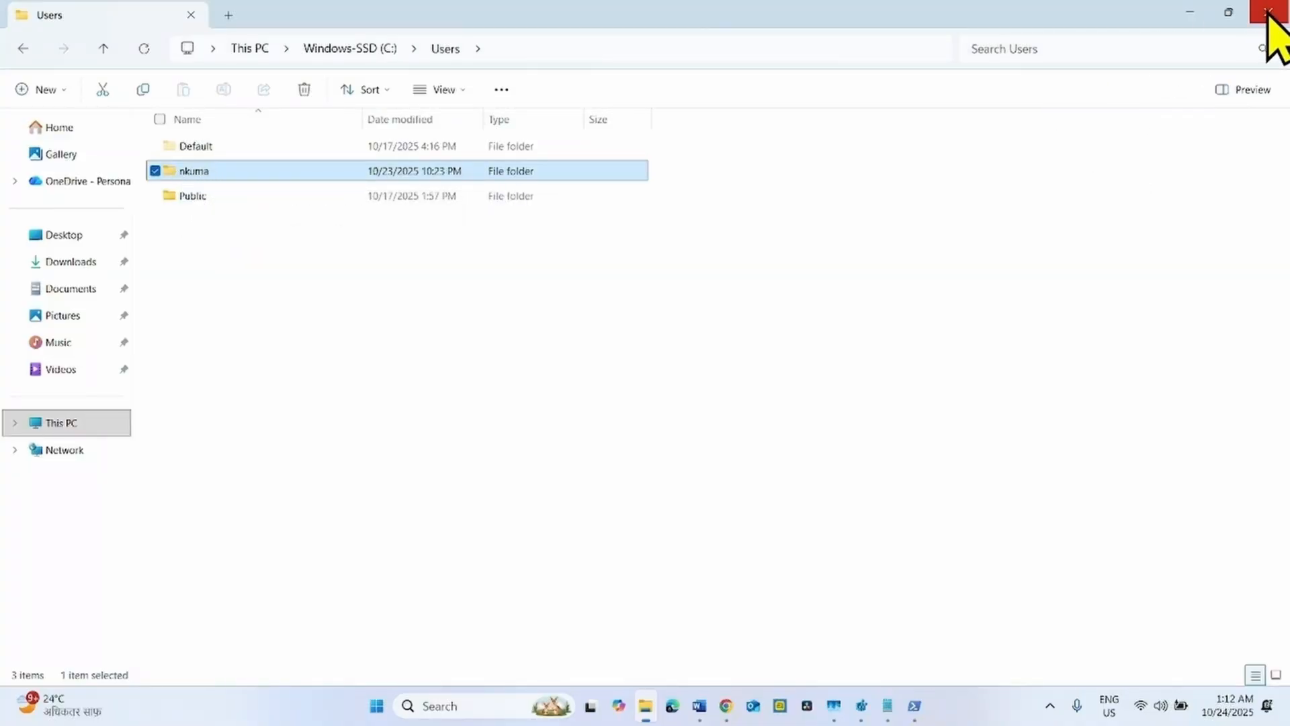
click(1274, 11)
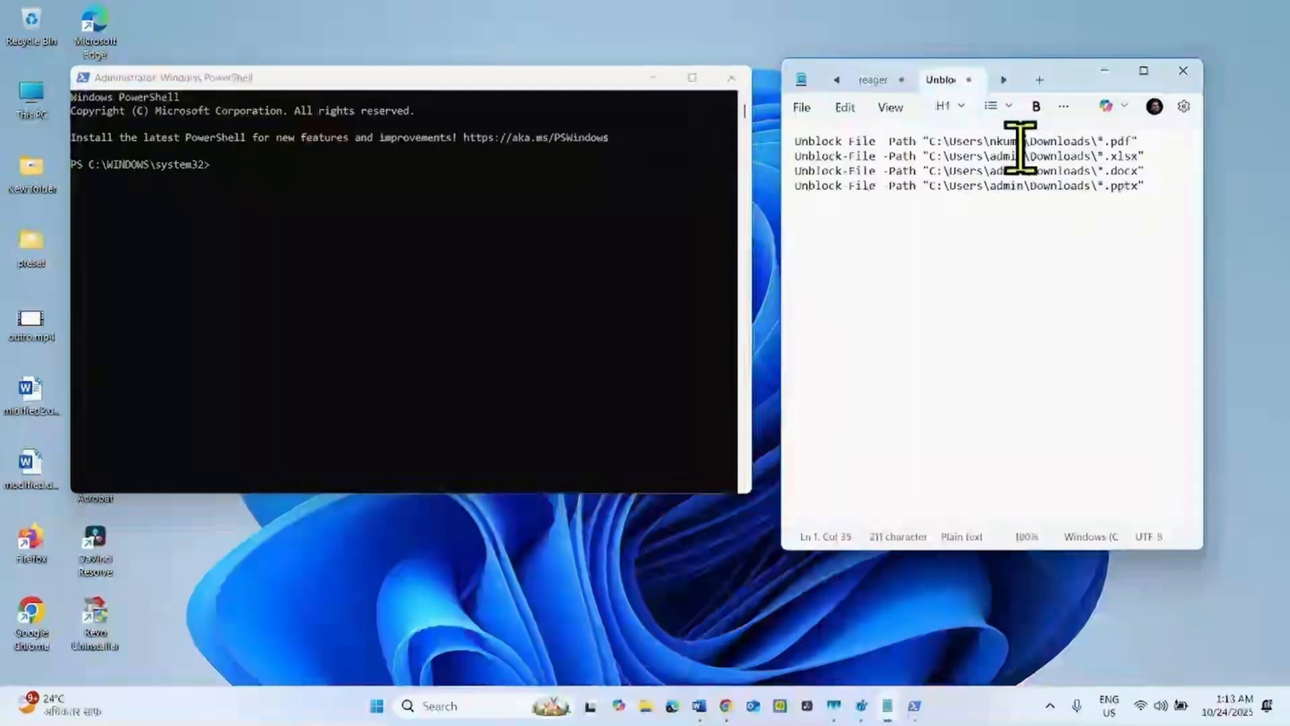
Step: Select Downloads in the first command and compare it with File Explorer's Downloads folder
double_click(1060, 141)
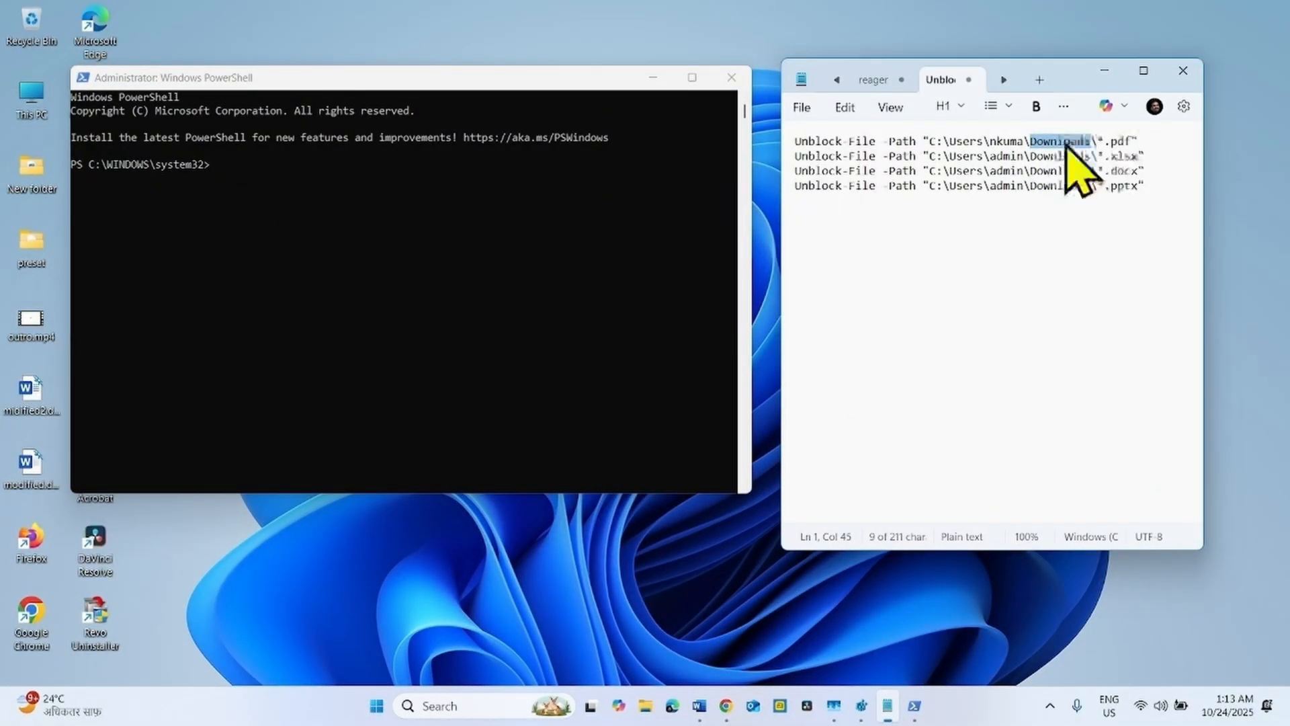
mouse_move(1095, 248)
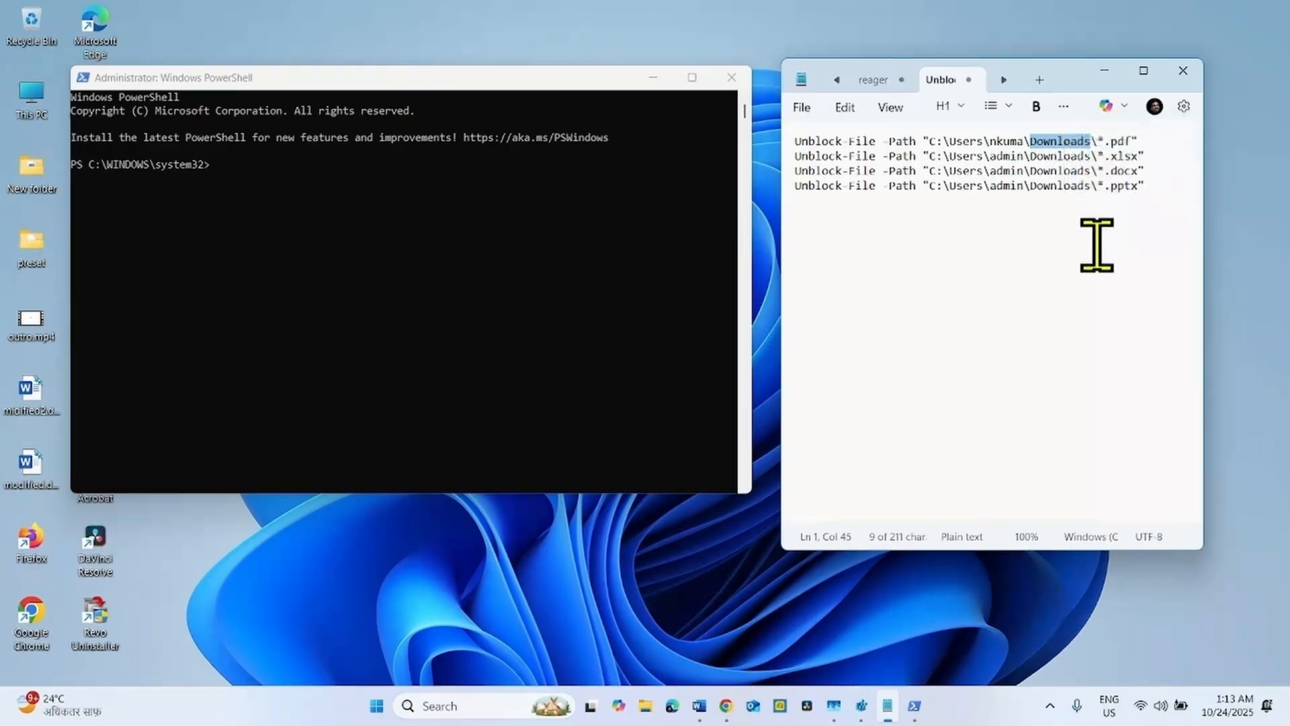
click(644, 704)
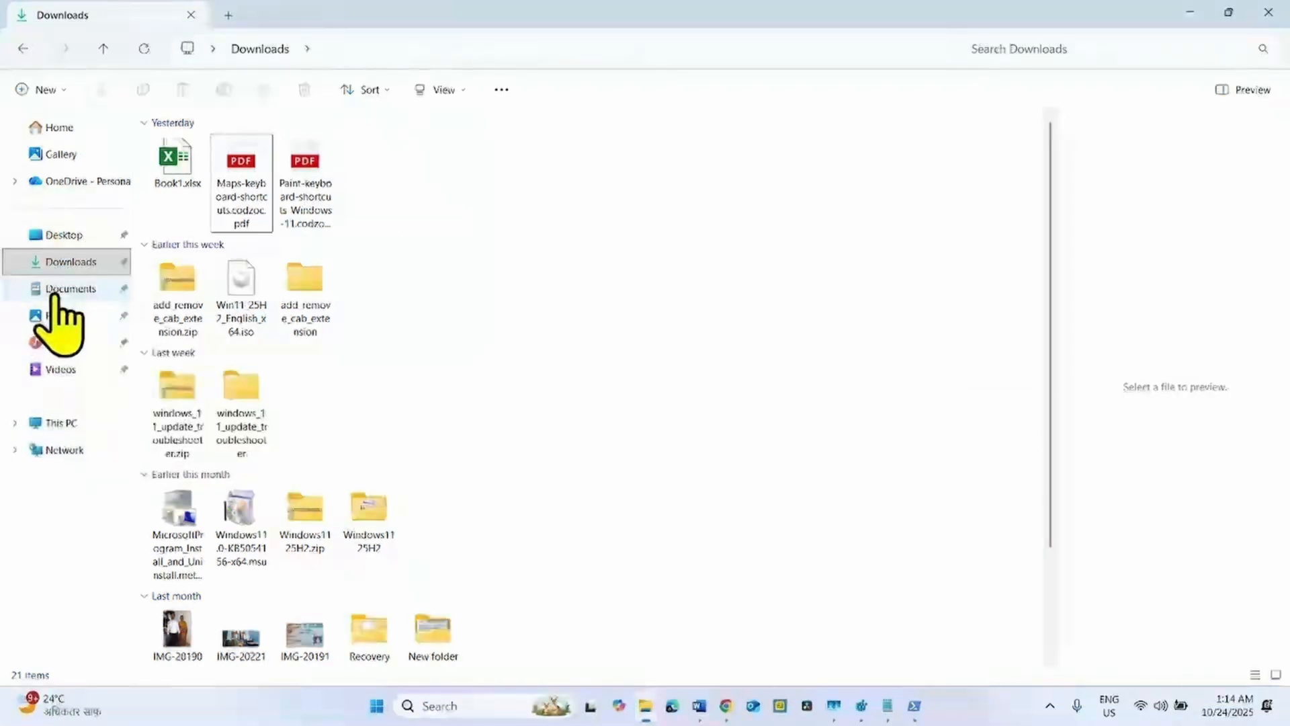
click(70, 288)
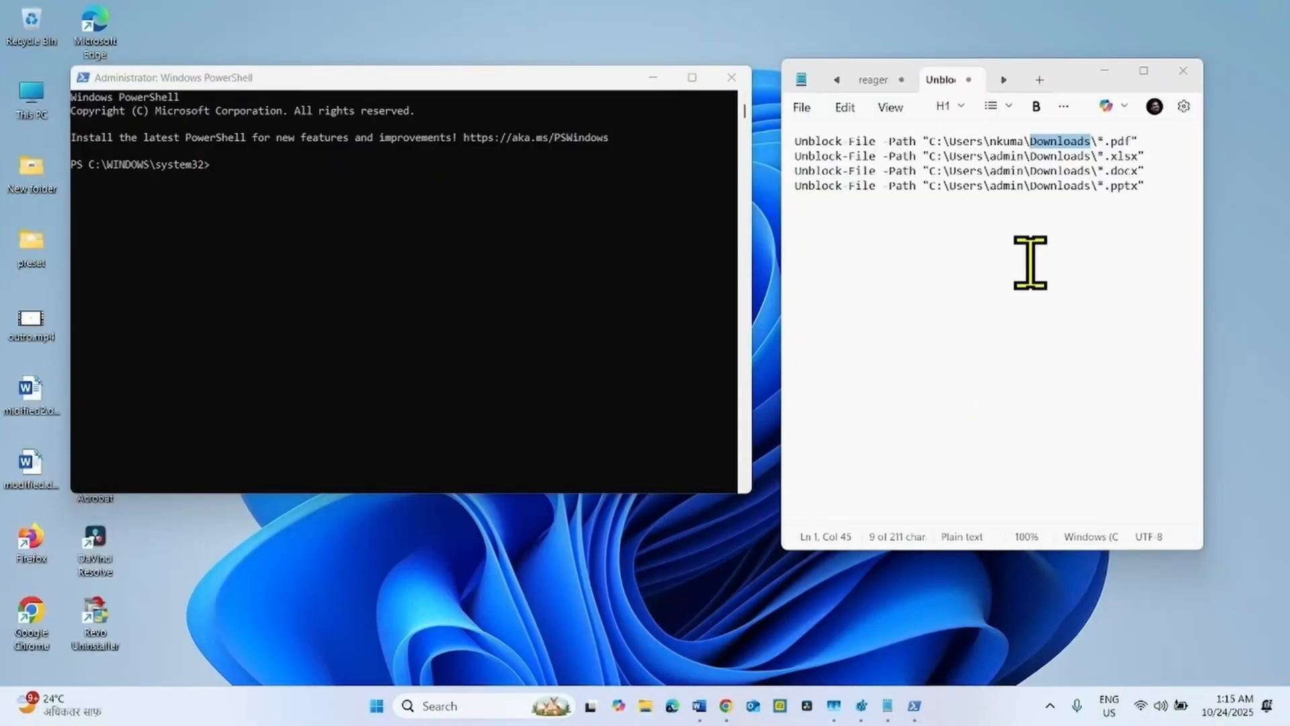
mouse_move(1086, 164)
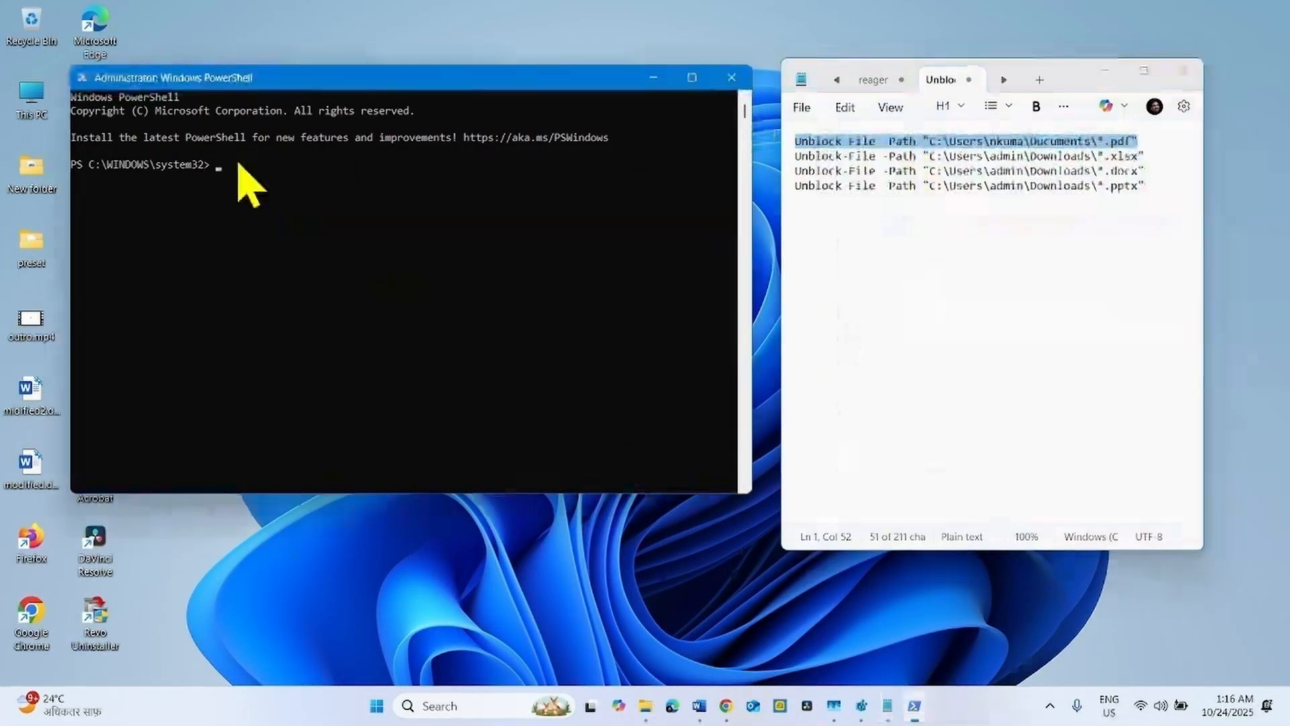
Step: Run Unblock-File -Path "C:\Users\nkuma\Documents\*.pdf" in admin PowerShell, then return to the command list
text(Unblock-File -Path "C:\Users\nkuma\Documents\*.pdf")
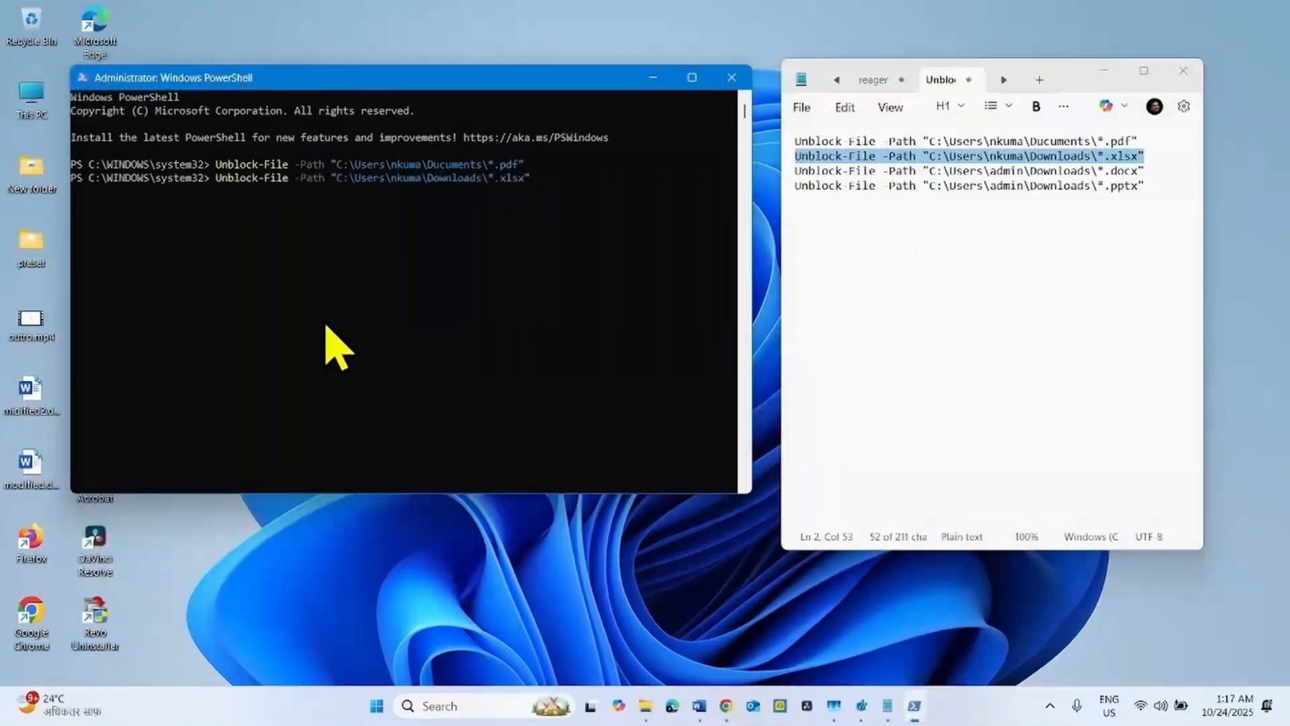
key(Return)
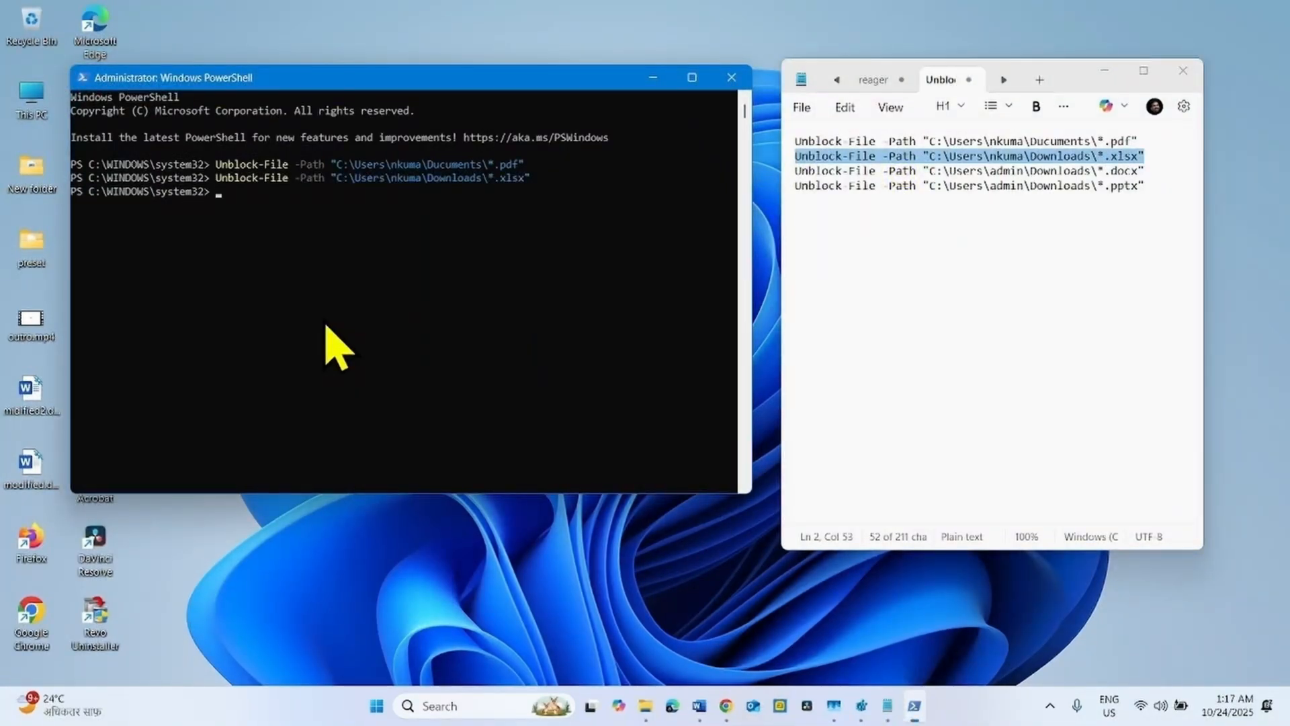
click(1139, 185)
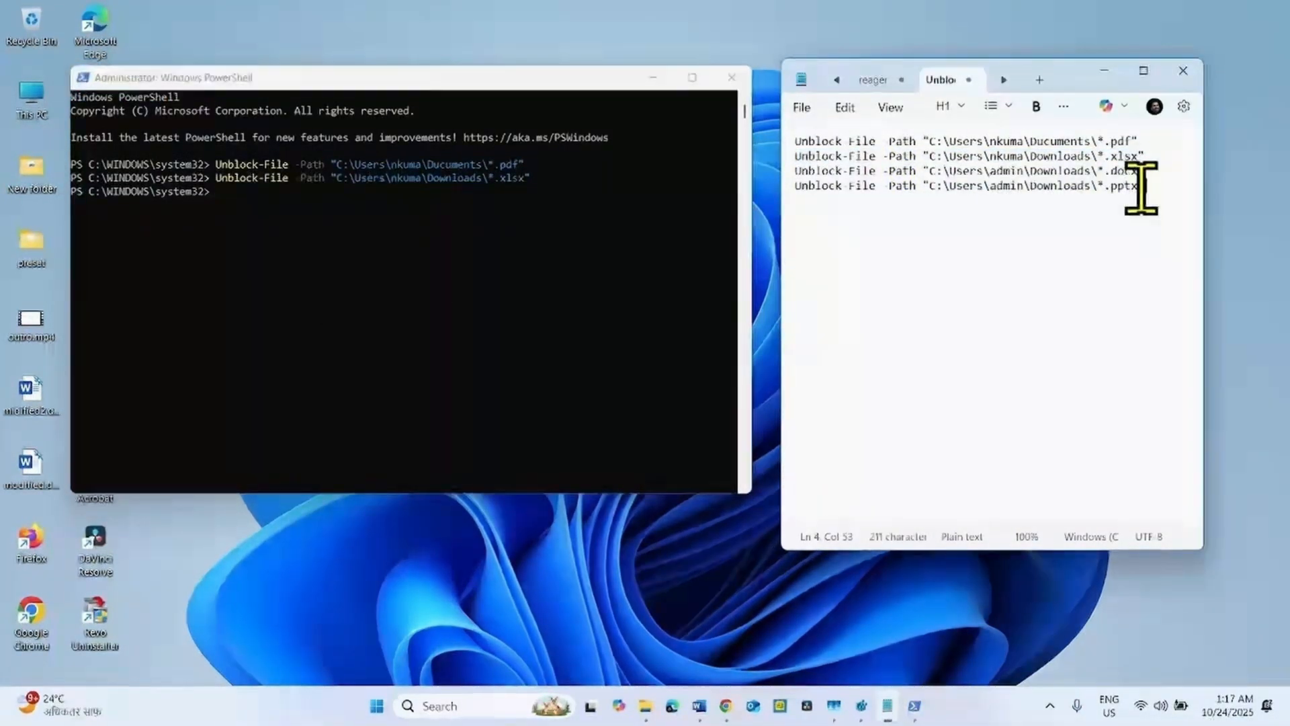
mouse_move(707, 250)
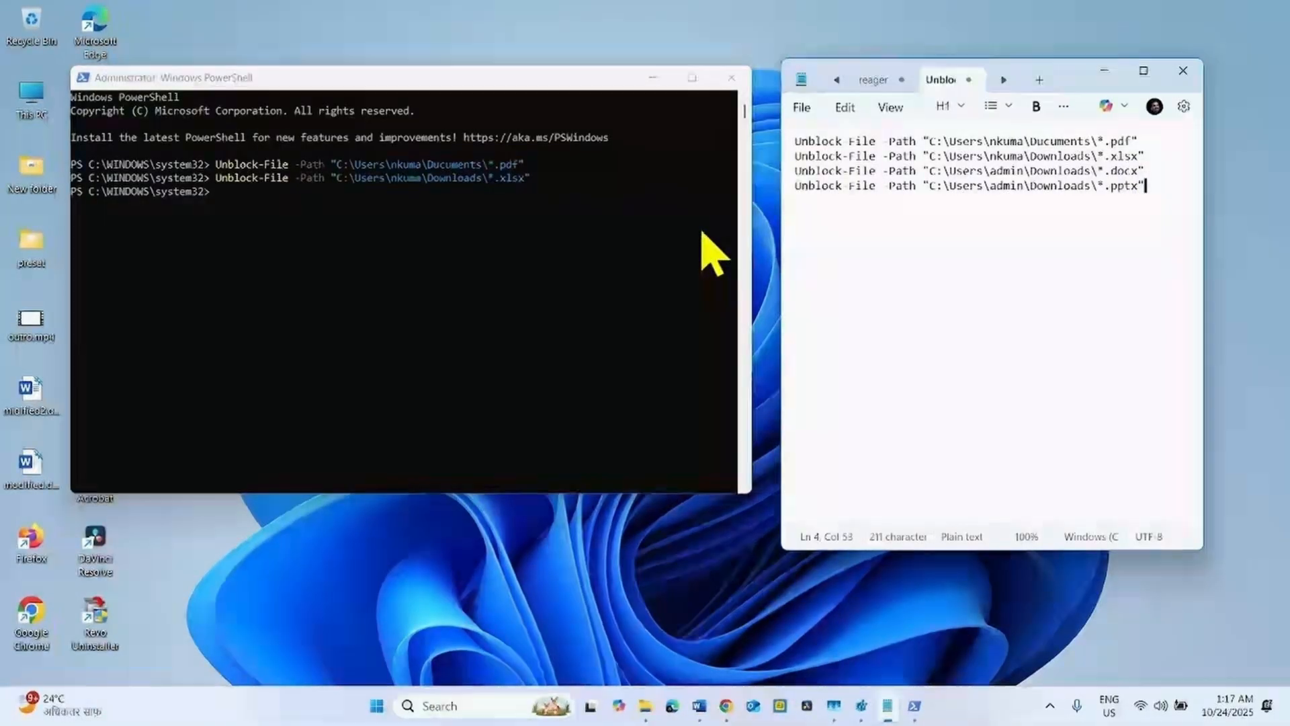
mouse_move(728, 144)
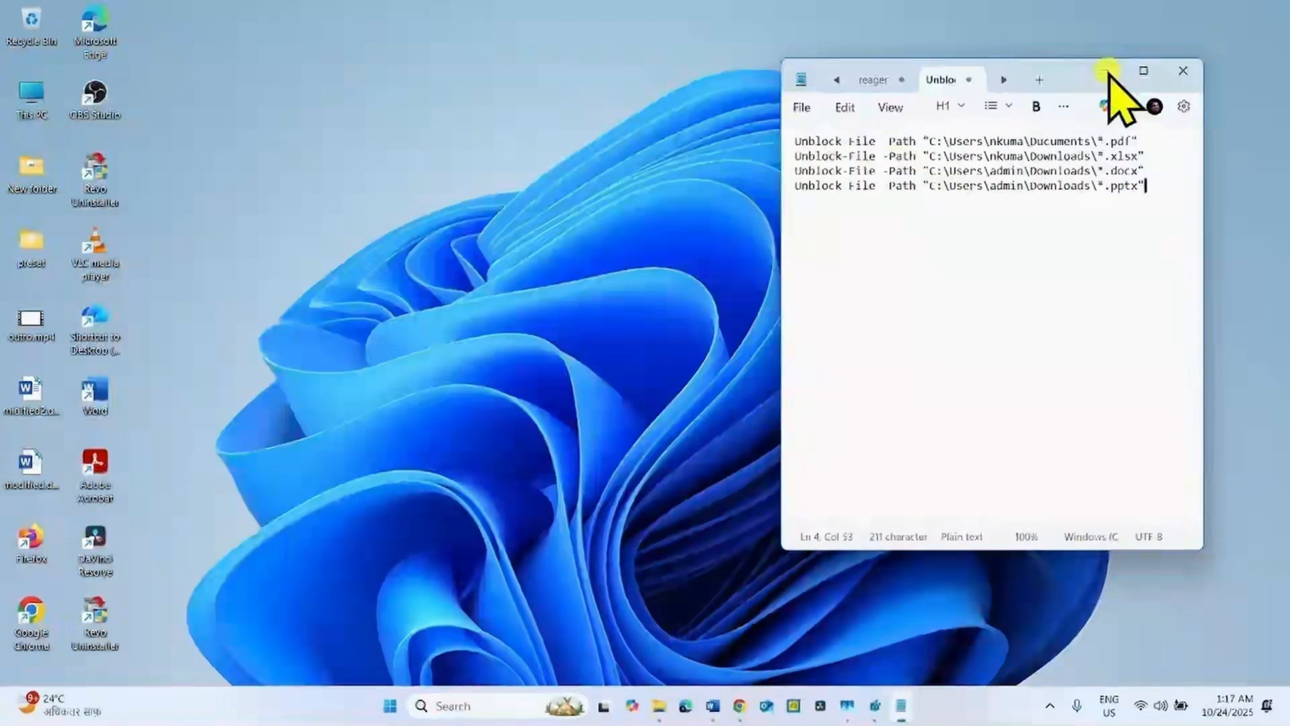
Step: Preview the Paint keyboard shortcuts PDF and another shortcuts PDF in Downloads
click(631, 706)
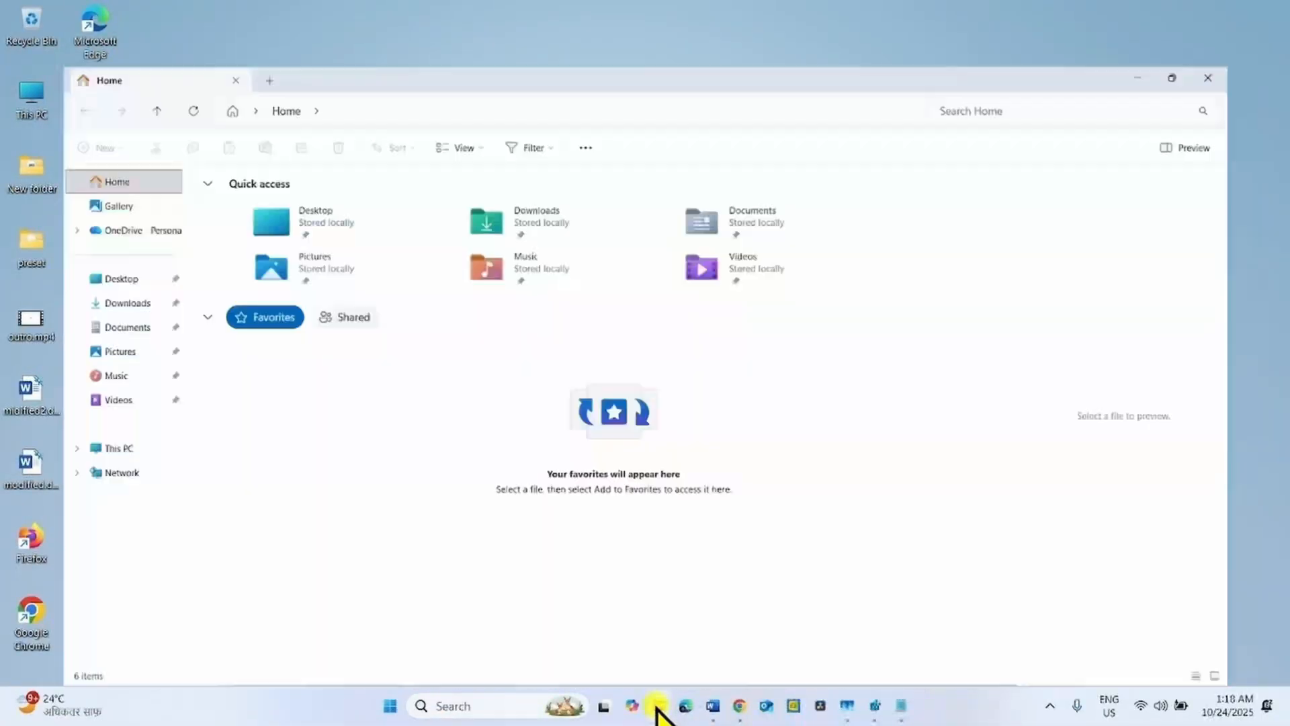
click(127, 303)
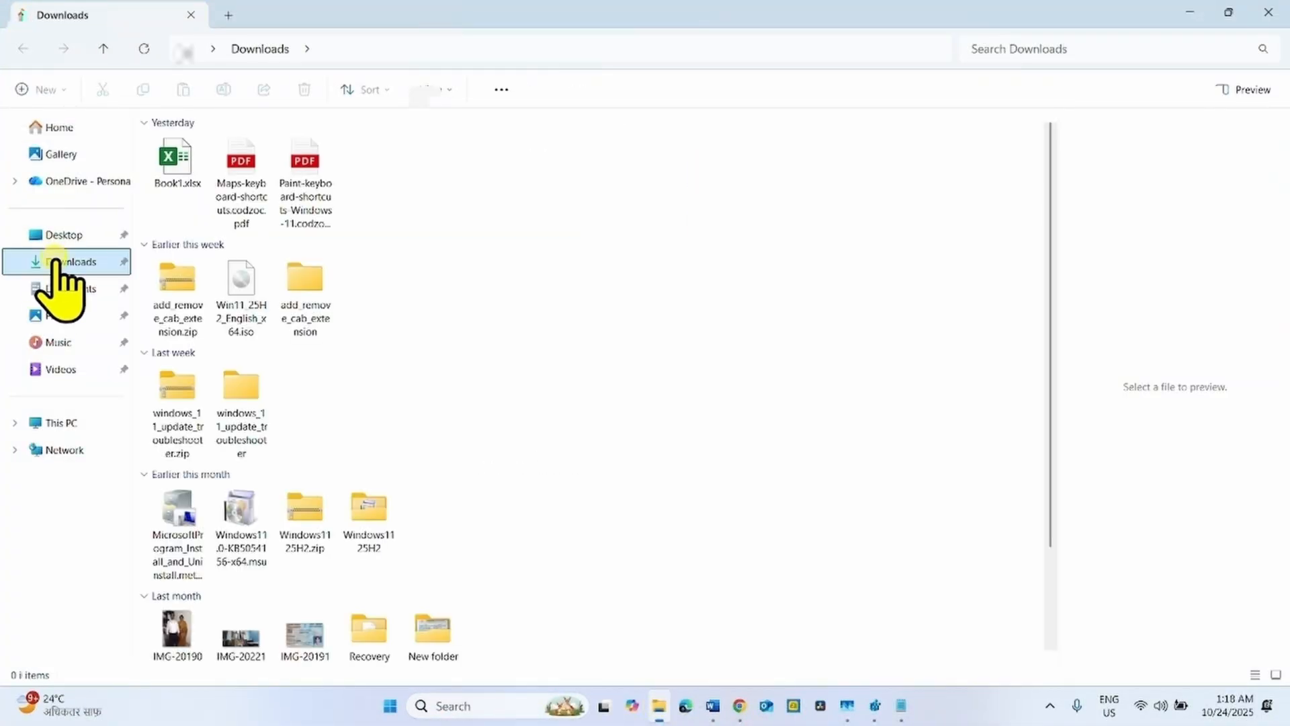
click(304, 165)
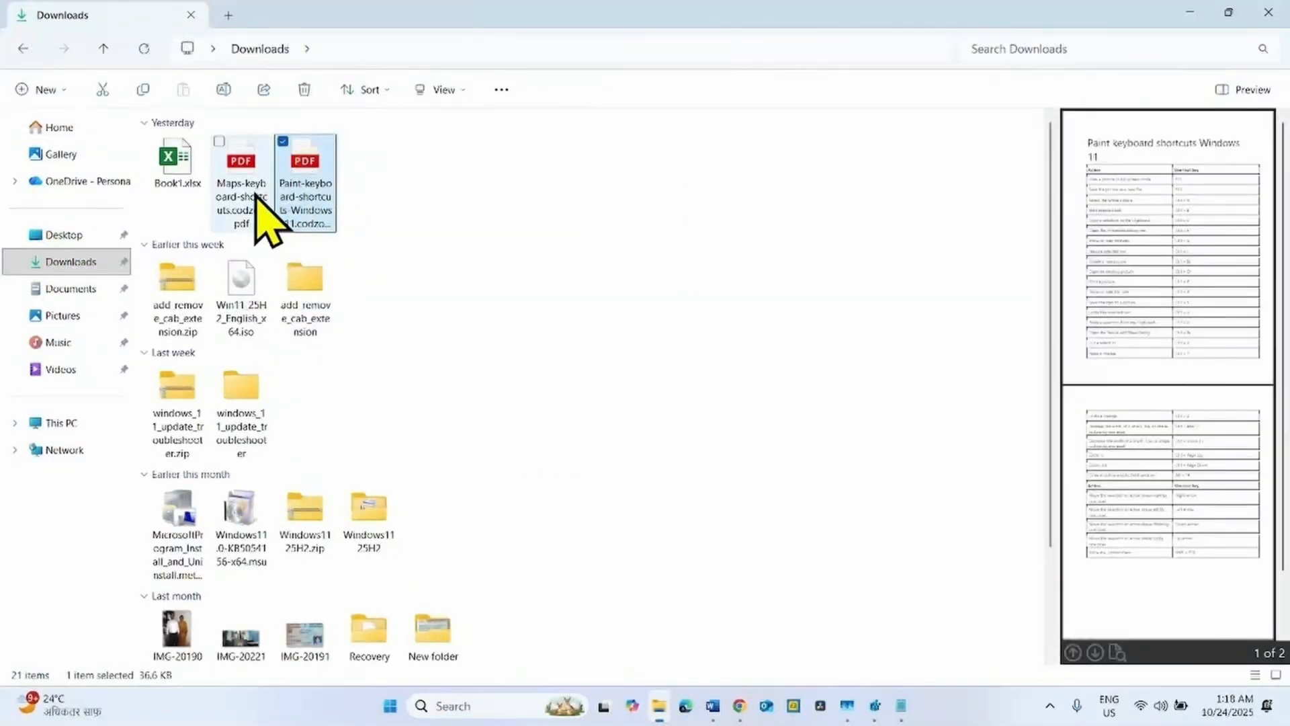
click(241, 180)
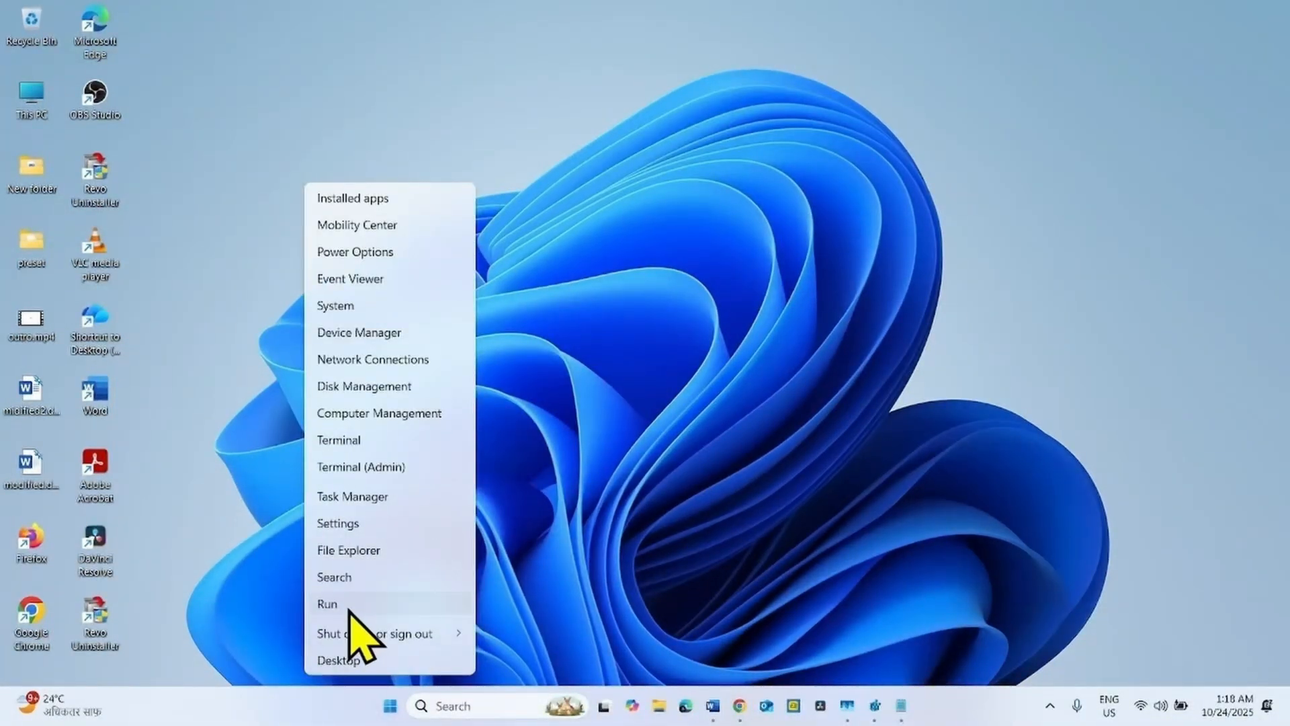
Step: Launch Internet Properties by running inetcpl.cpl from the Run dialog
click(326, 604)
text(inetcpl.cpl)
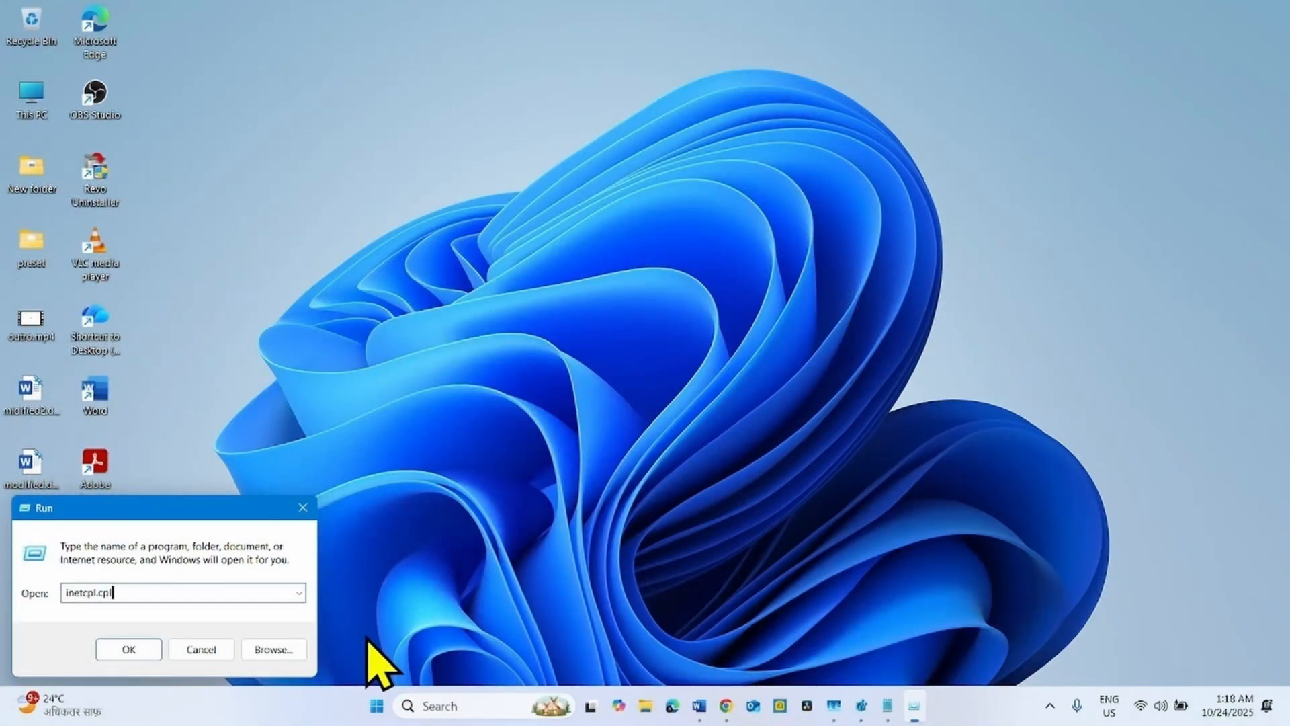
click(128, 649)
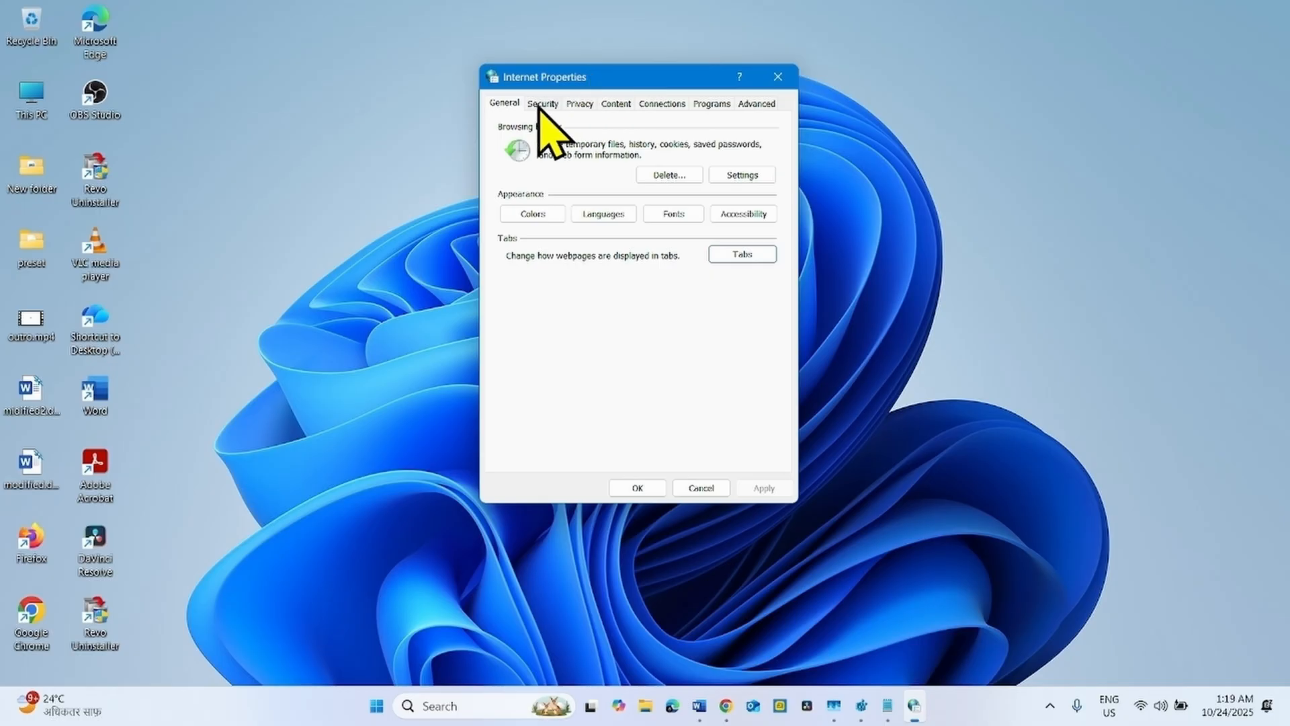
Step: Tick 'Automatically detect intranet network' for the Local intranet zone and confirm both dialogs
click(542, 102)
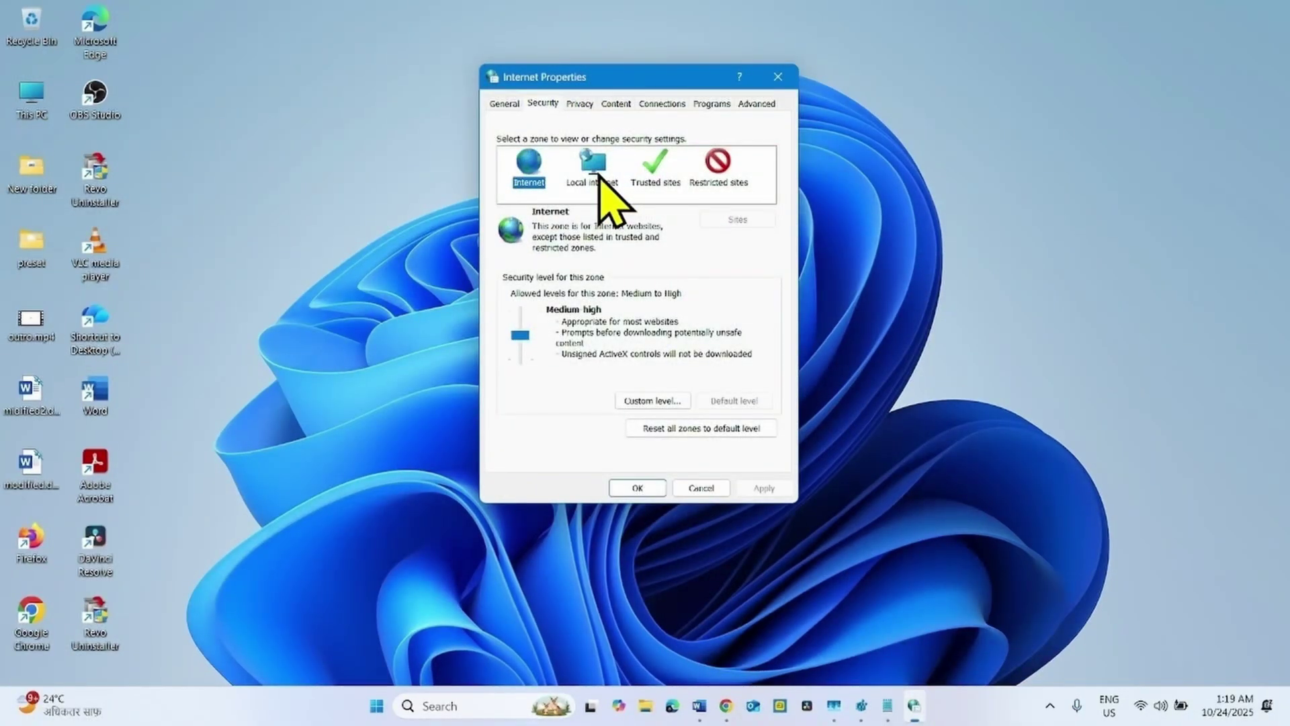
click(589, 169)
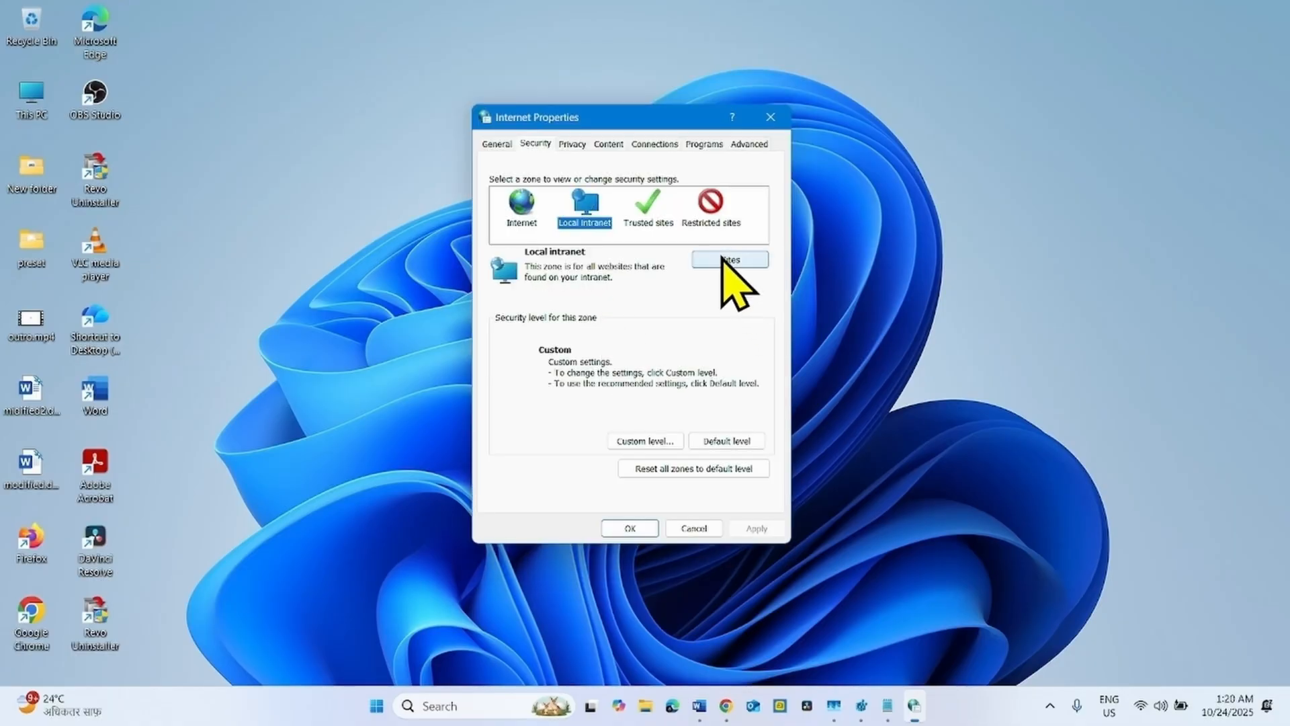
click(728, 259)
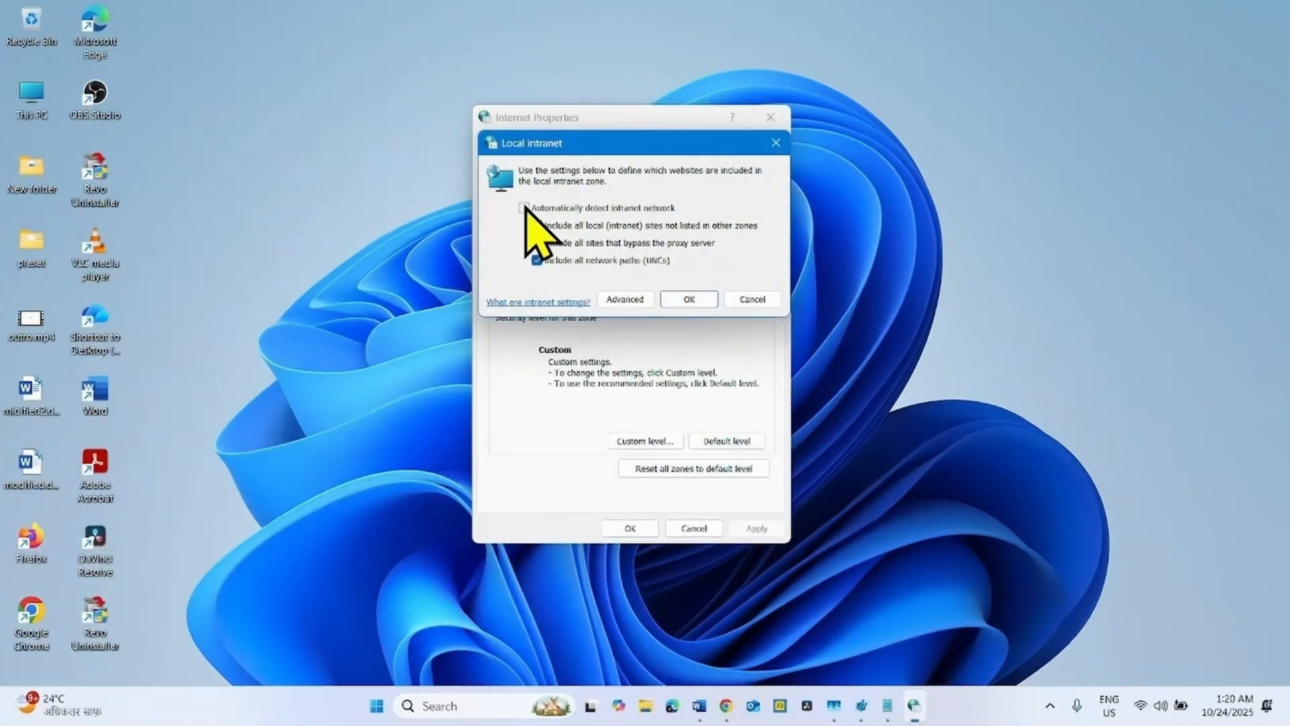
click(524, 208)
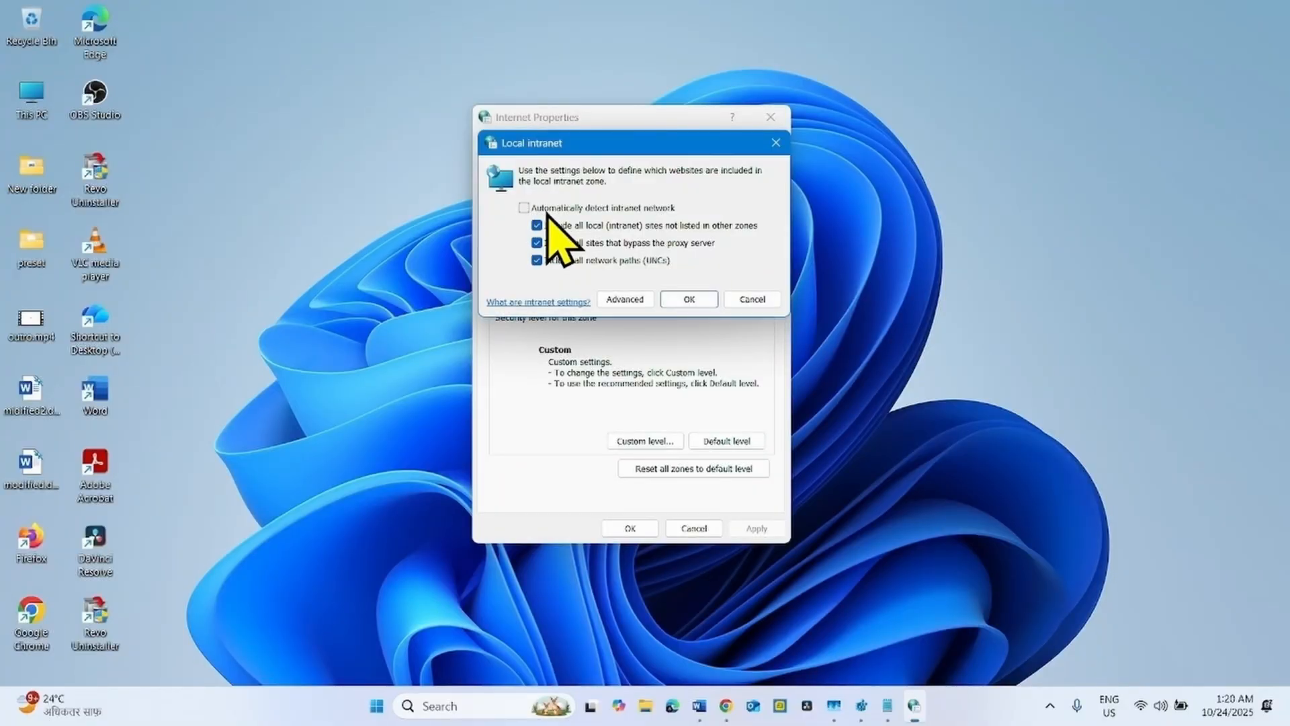
mouse_move(687, 242)
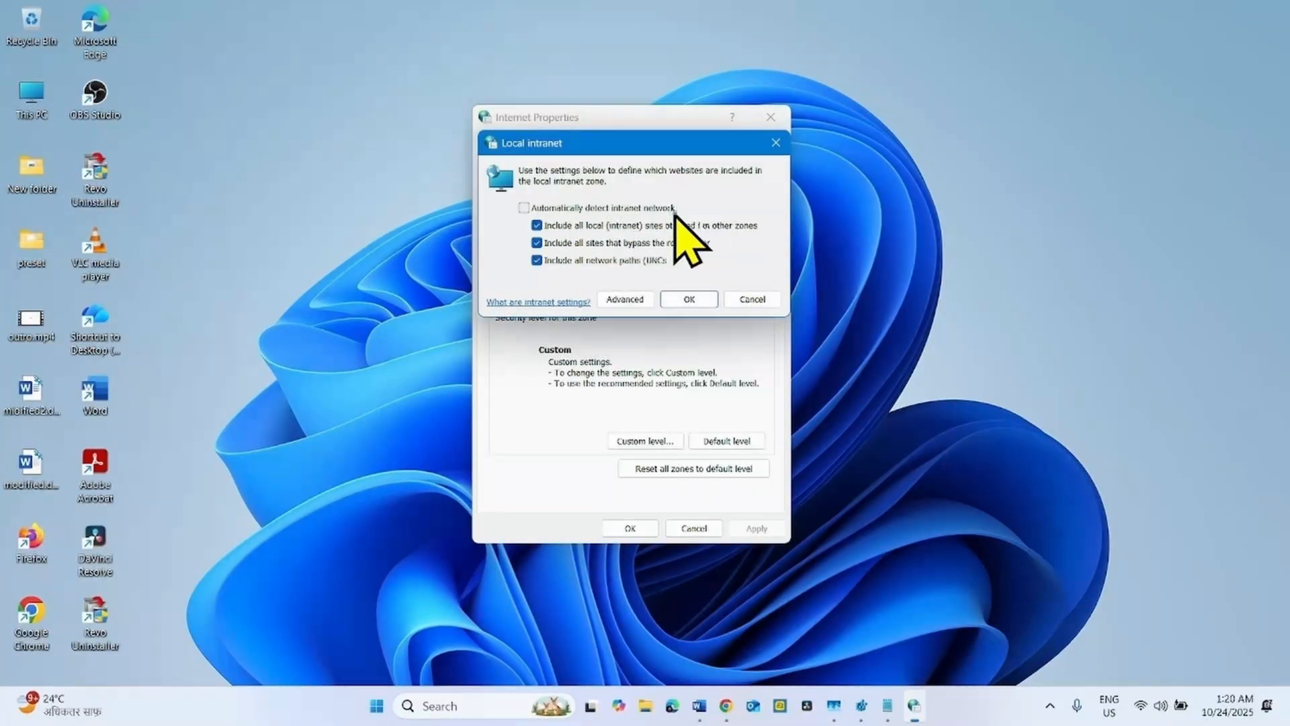
click(524, 207)
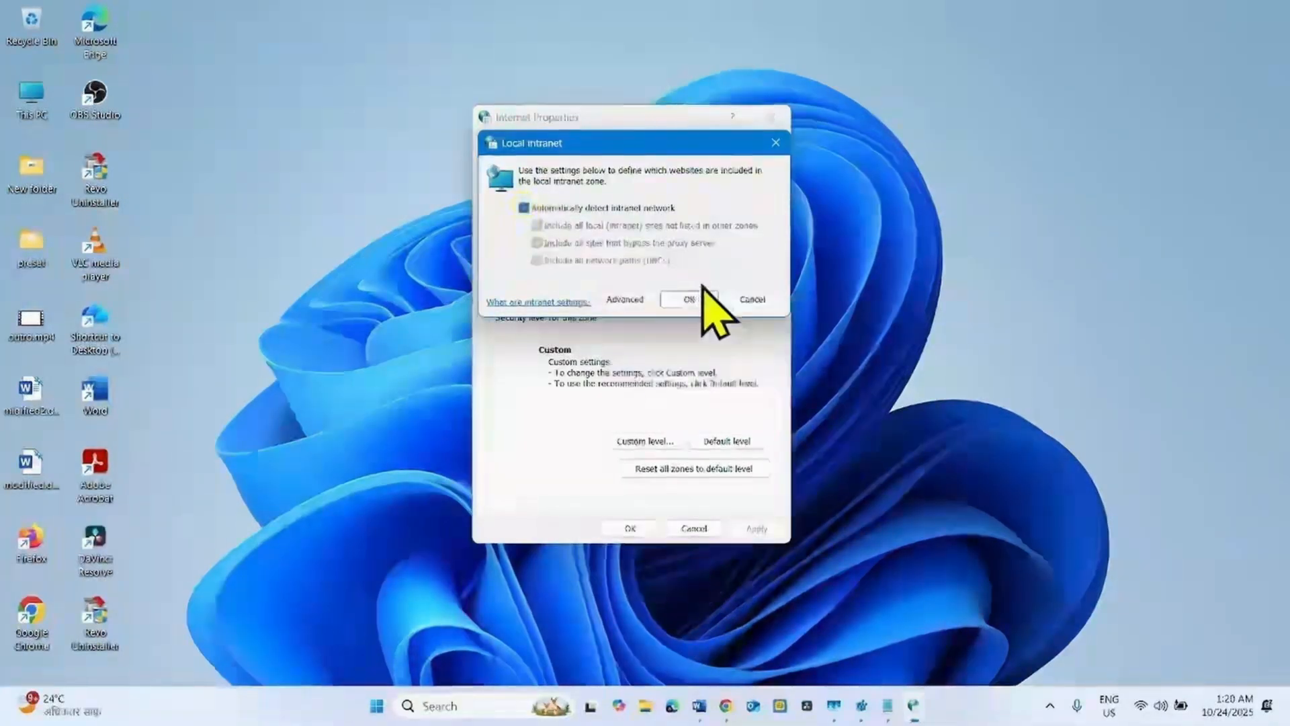
click(687, 298)
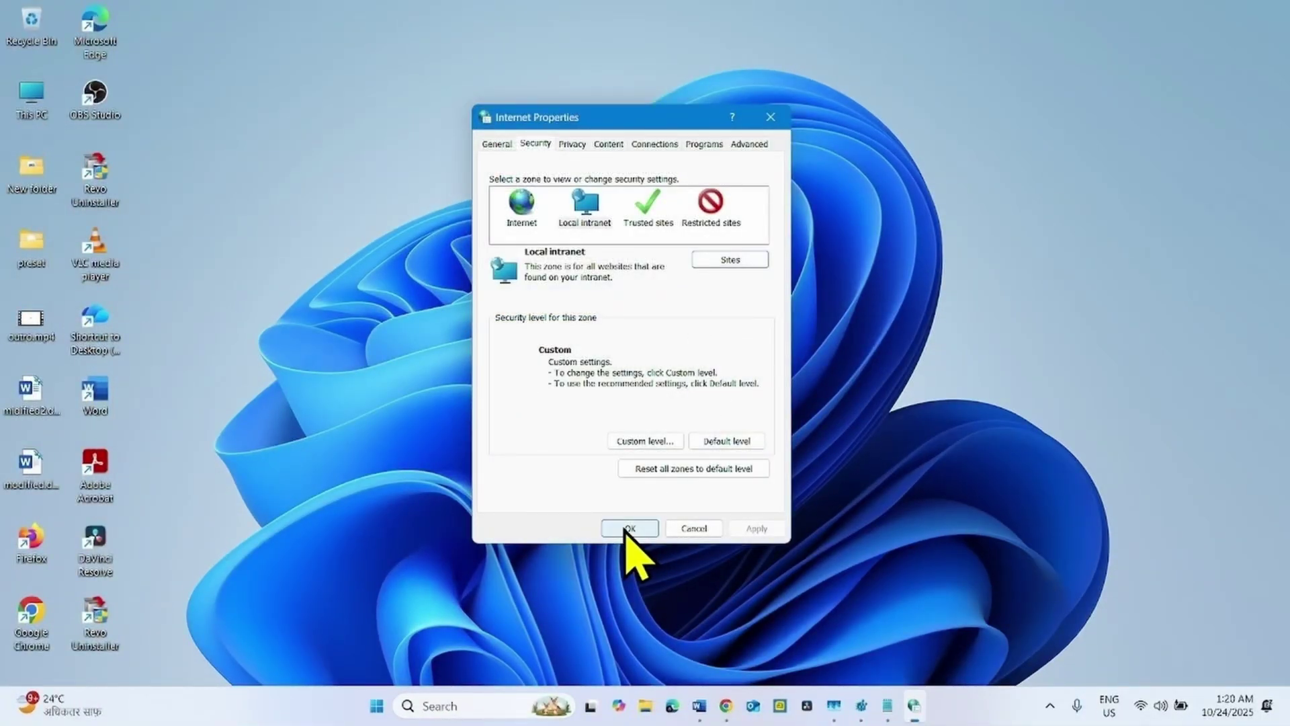
click(629, 527)
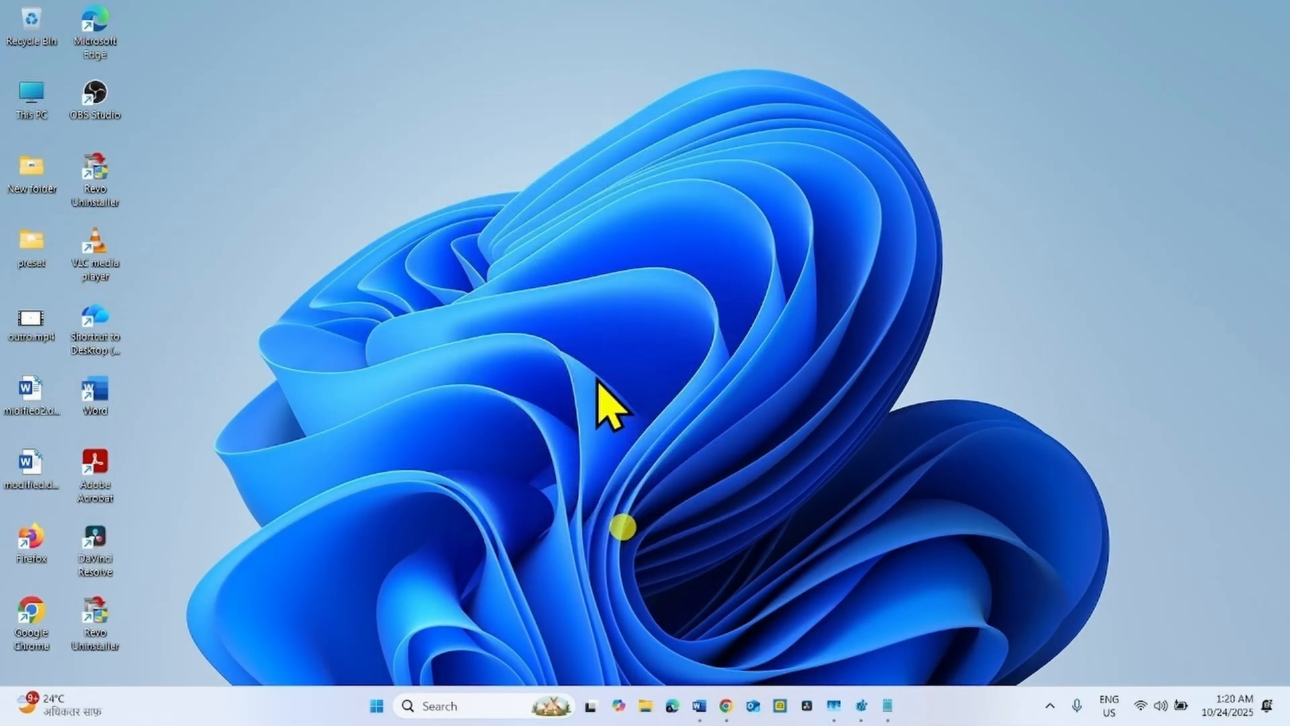
mouse_move(583, 477)
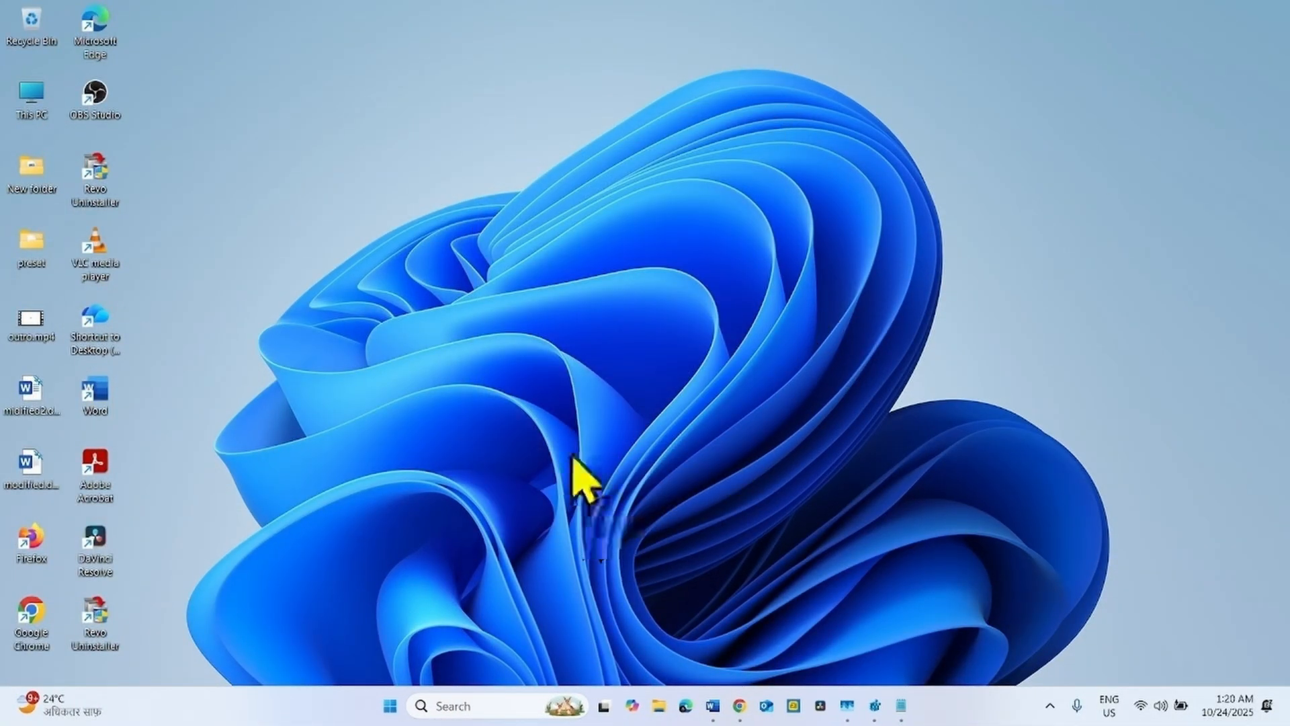
mouse_move(436, 649)
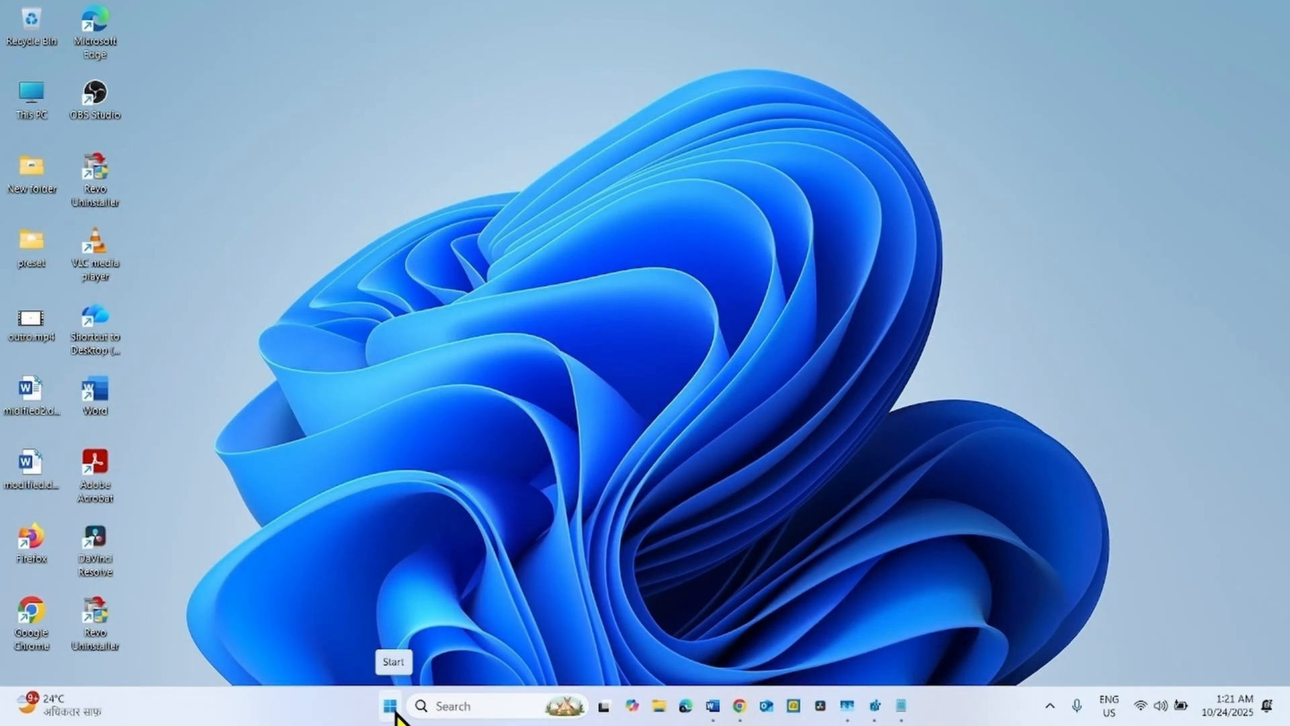
Step: Open Settings > Windows Update > Update history > Uninstall updates, listing three updates
click(389, 705)
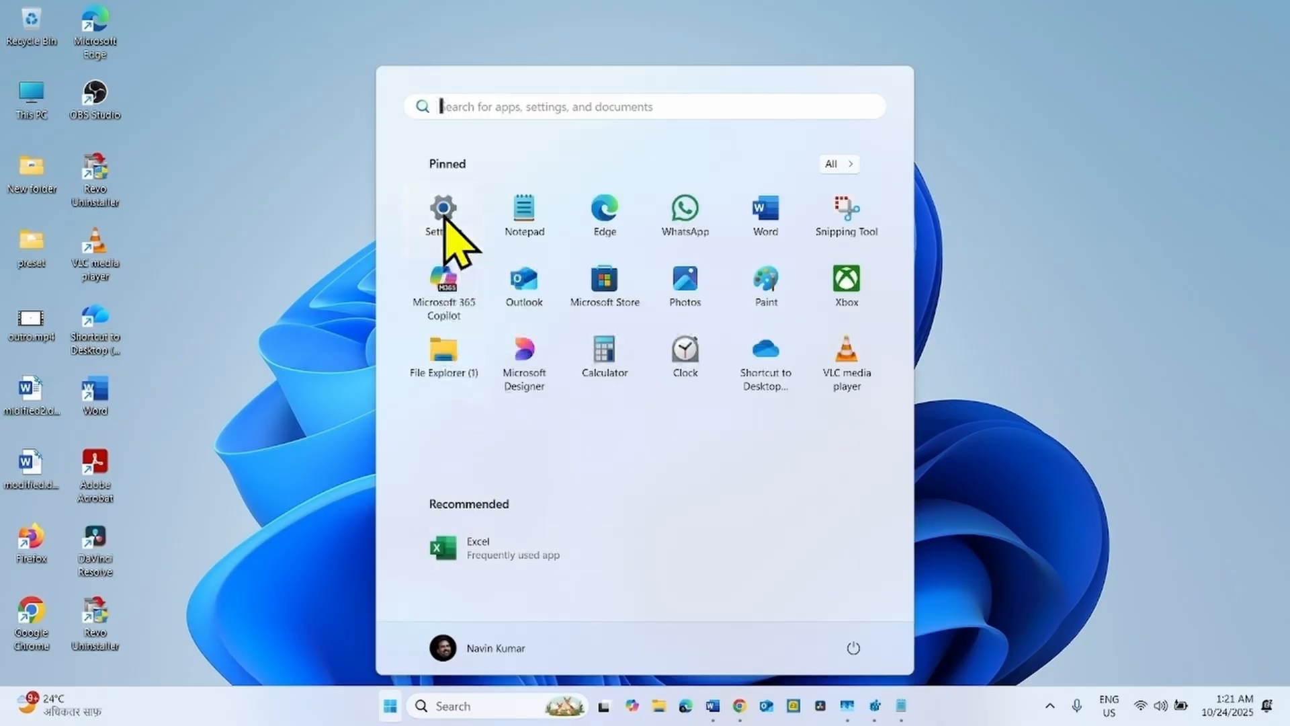
click(443, 213)
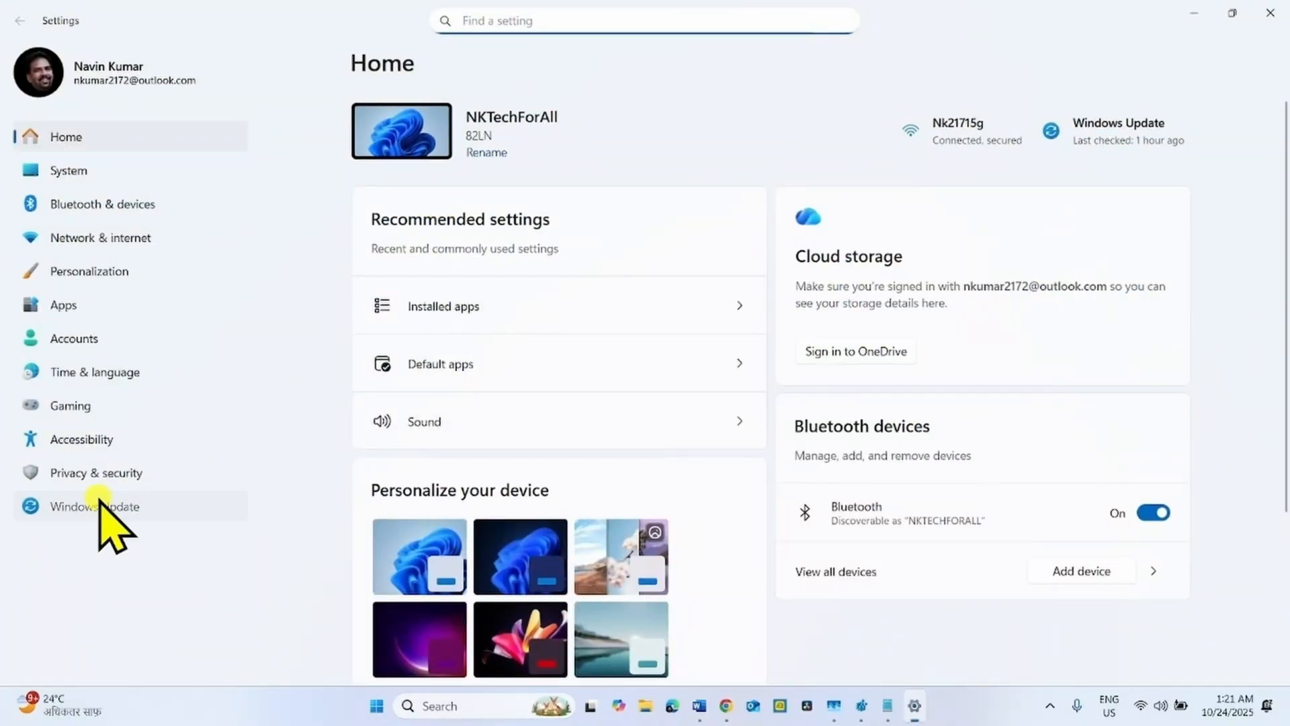
click(94, 506)
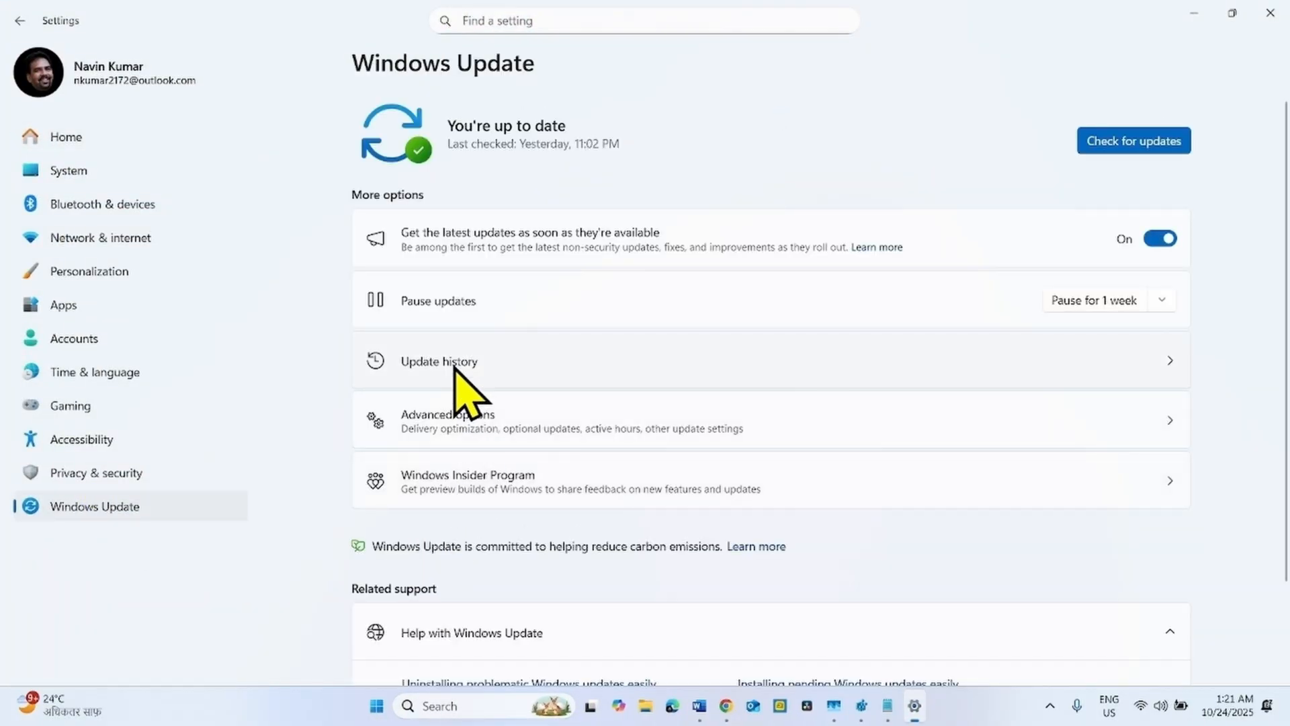
click(439, 361)
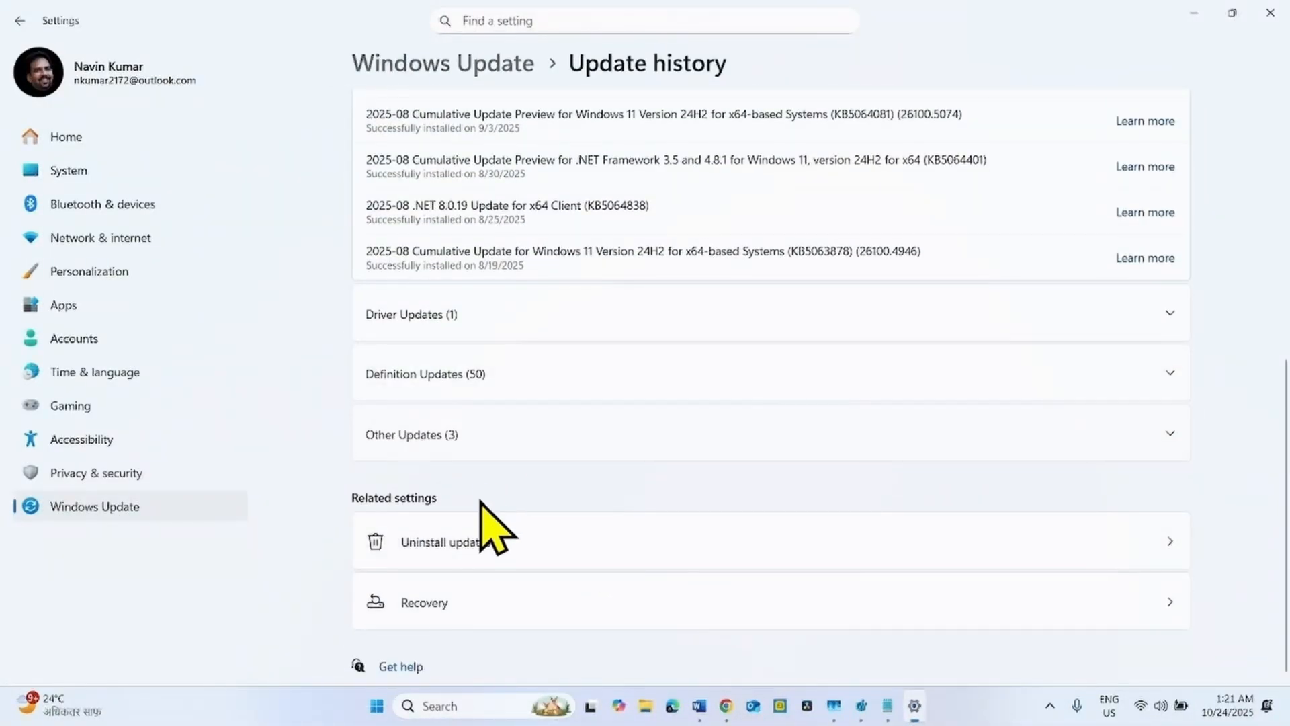
mouse_move(547, 568)
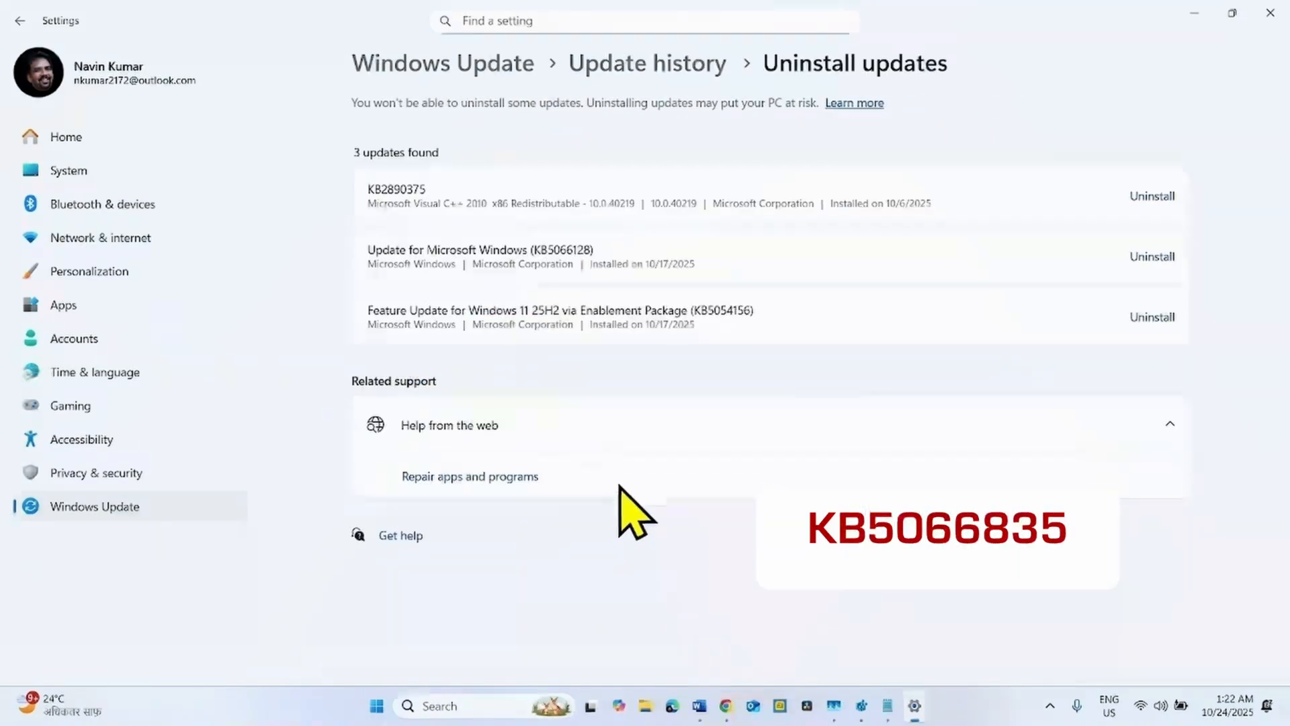
mouse_move(634, 412)
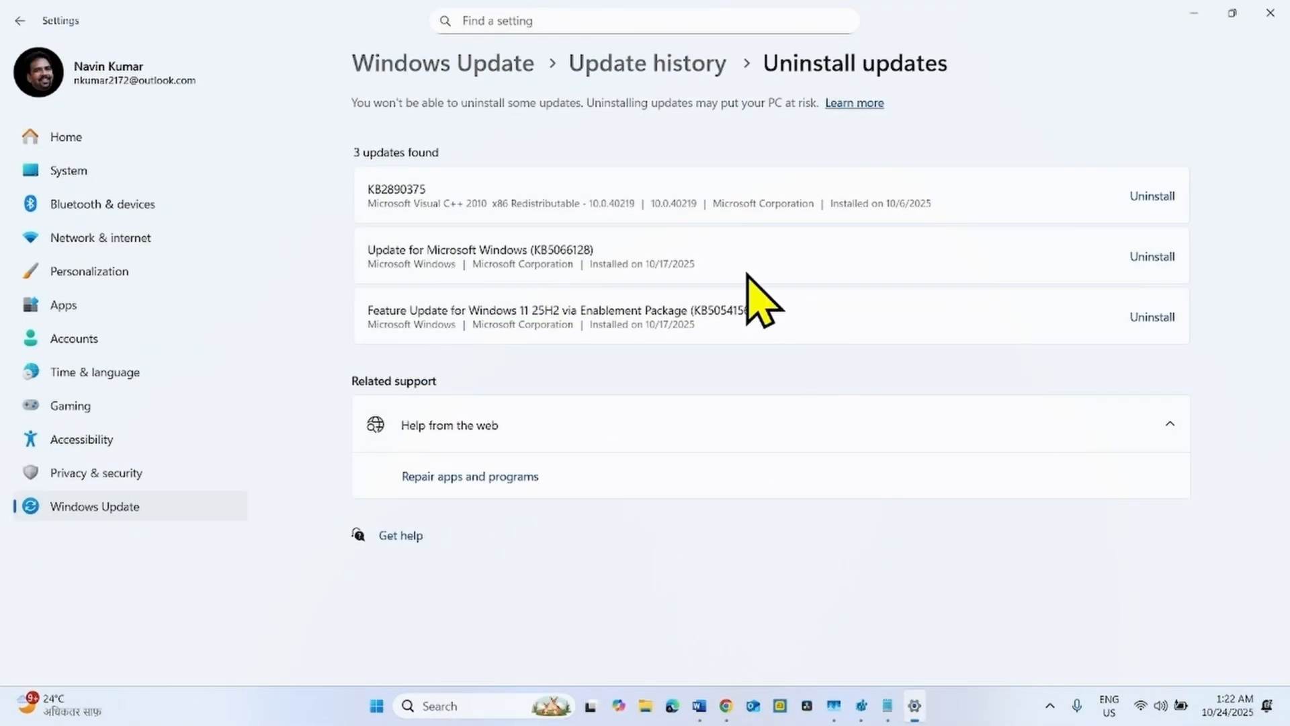
mouse_move(1086, 452)
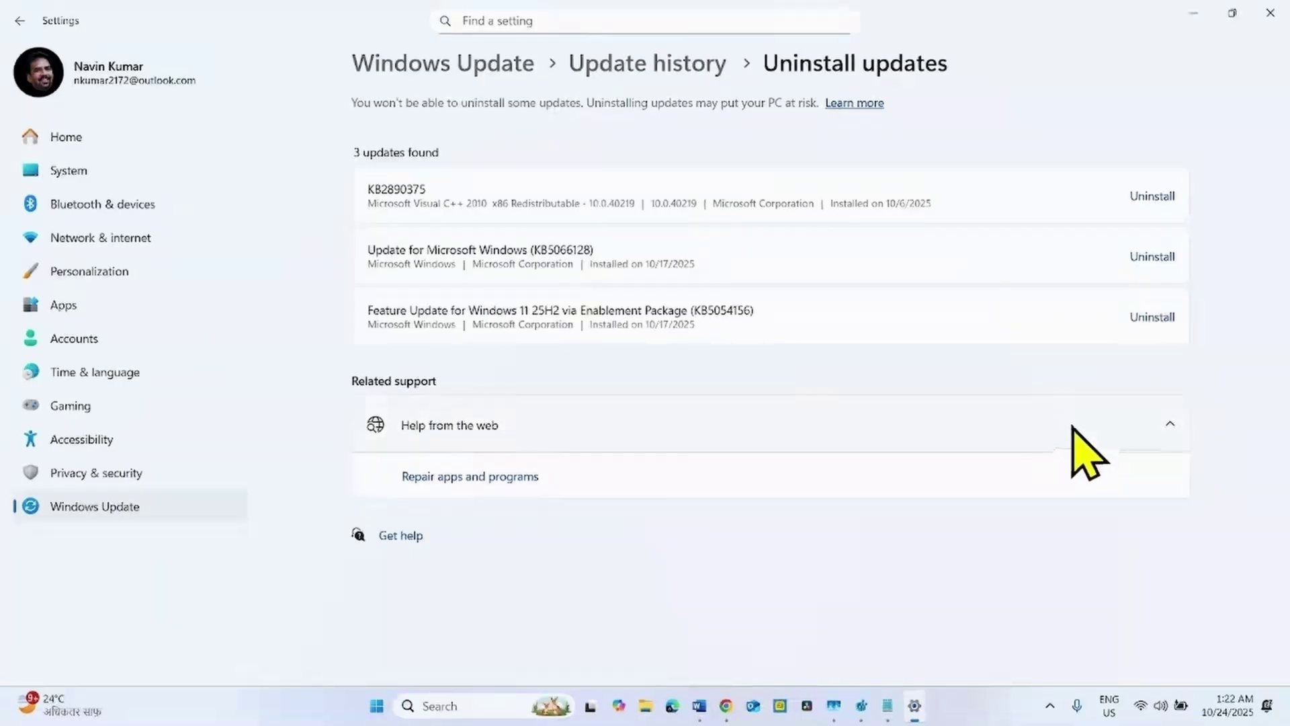
click(1150, 316)
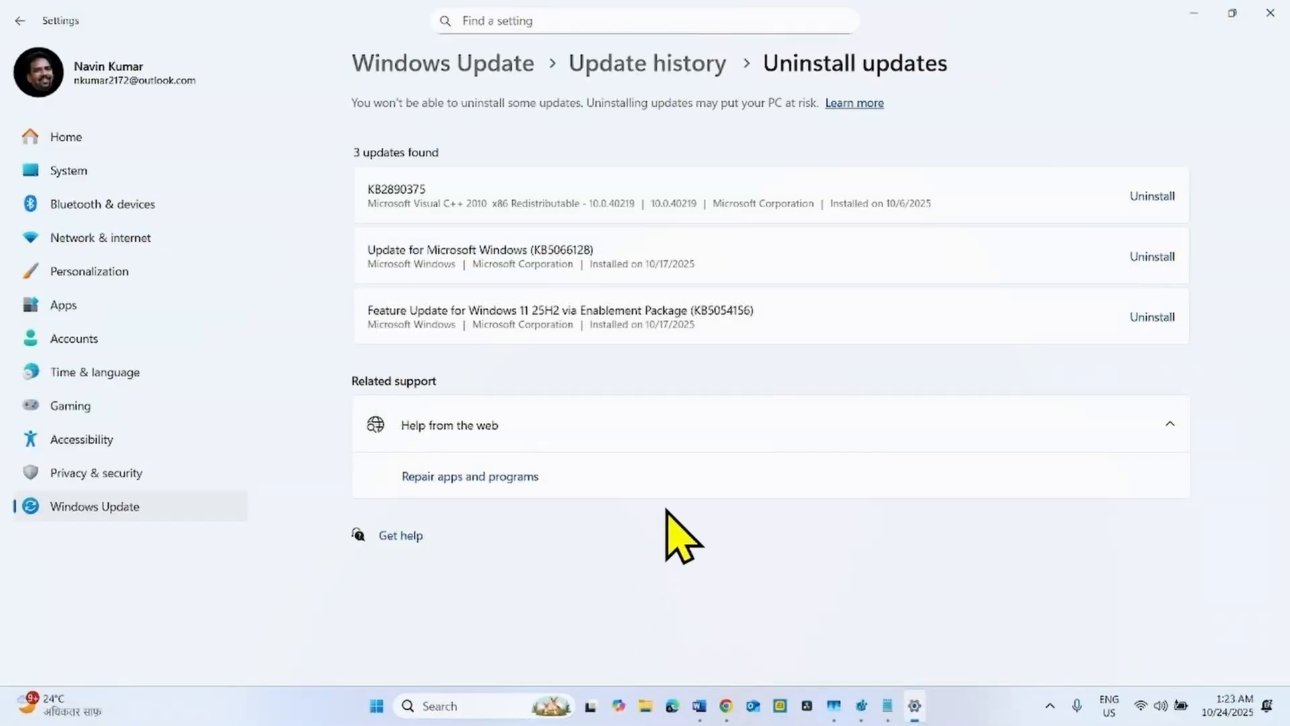
mouse_move(666, 612)
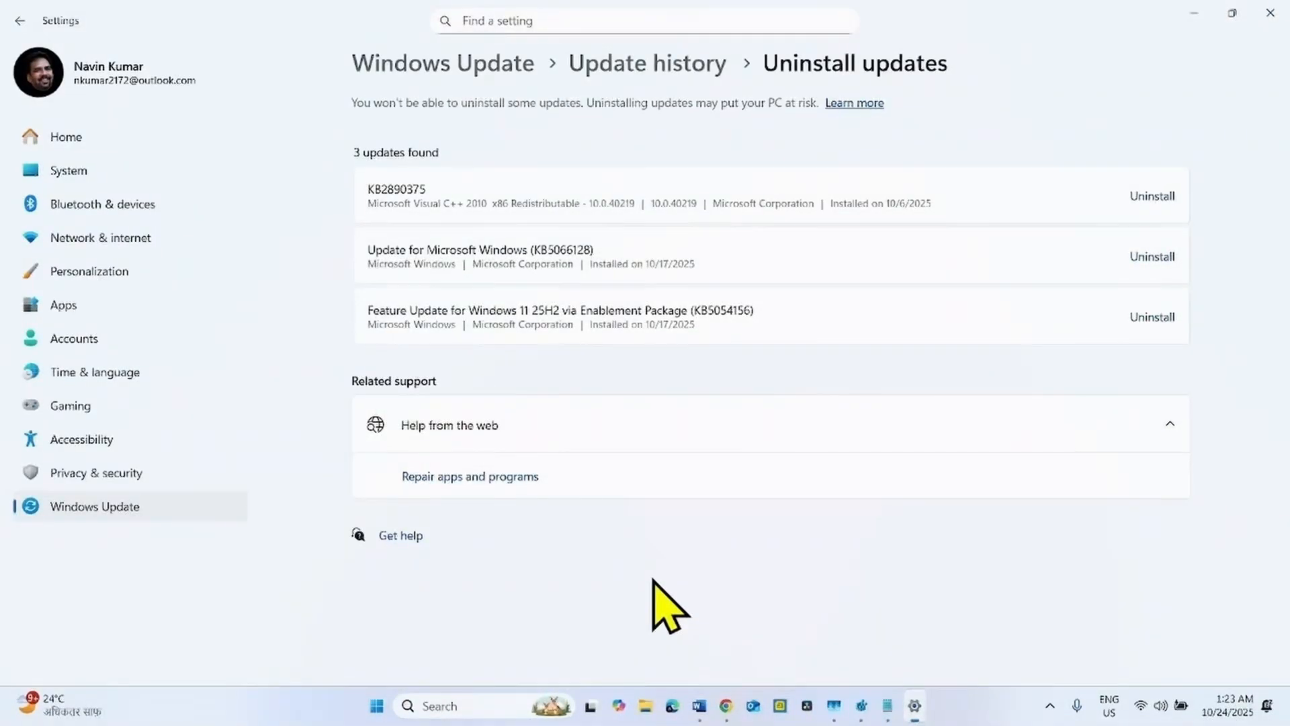
mouse_move(1271, 21)
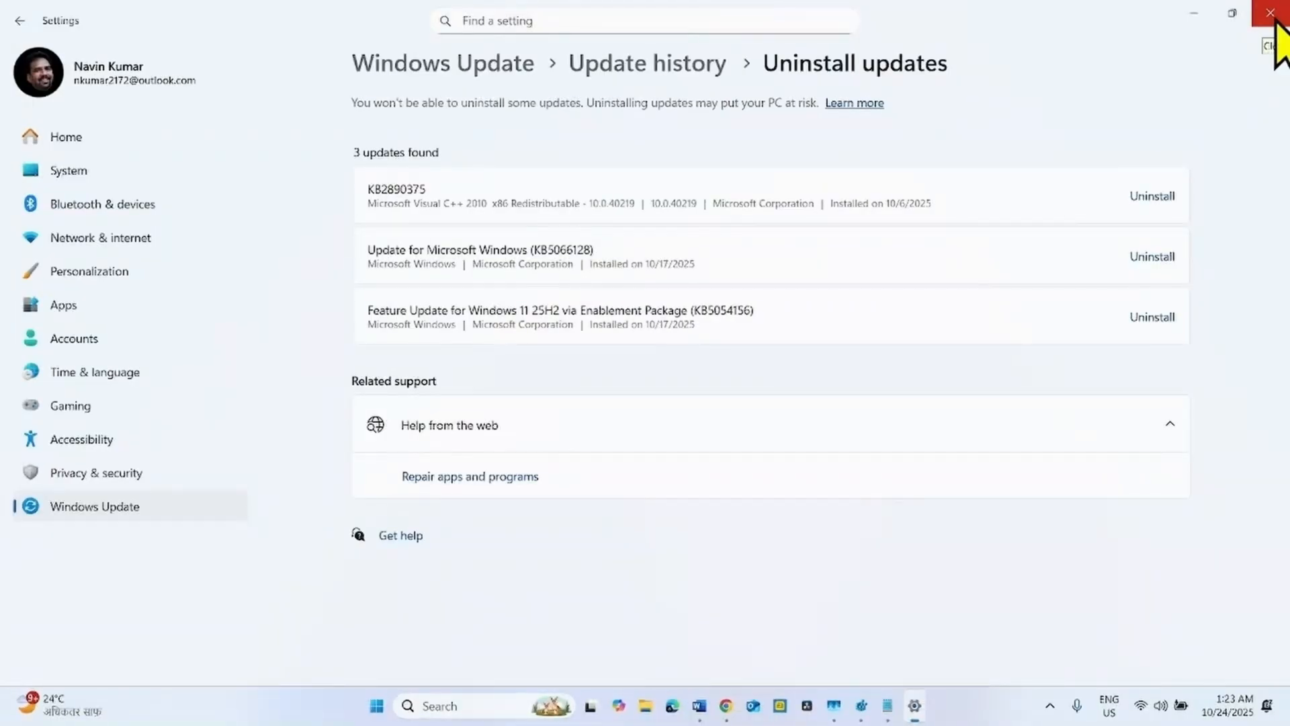
Step: Close Settings, search for 'cmd' and launch Command Prompt from Best match
click(1271, 14)
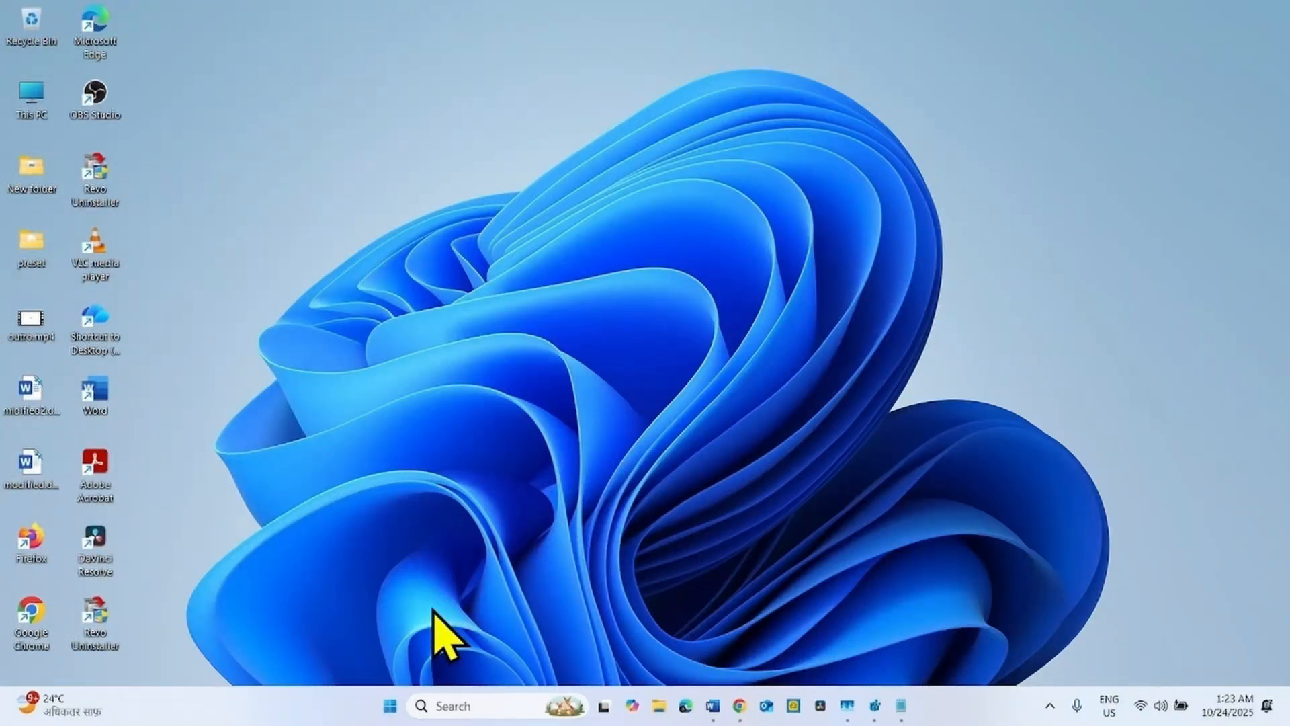
mouse_move(451, 707)
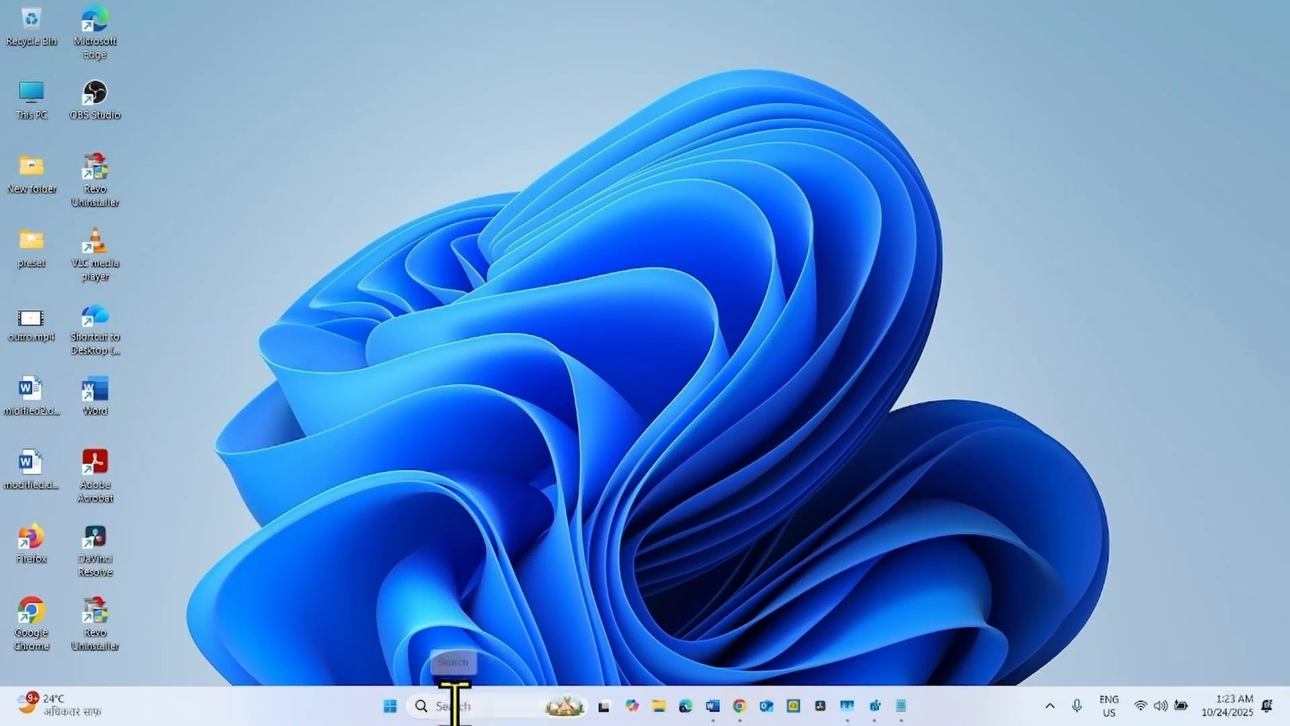
click(453, 704)
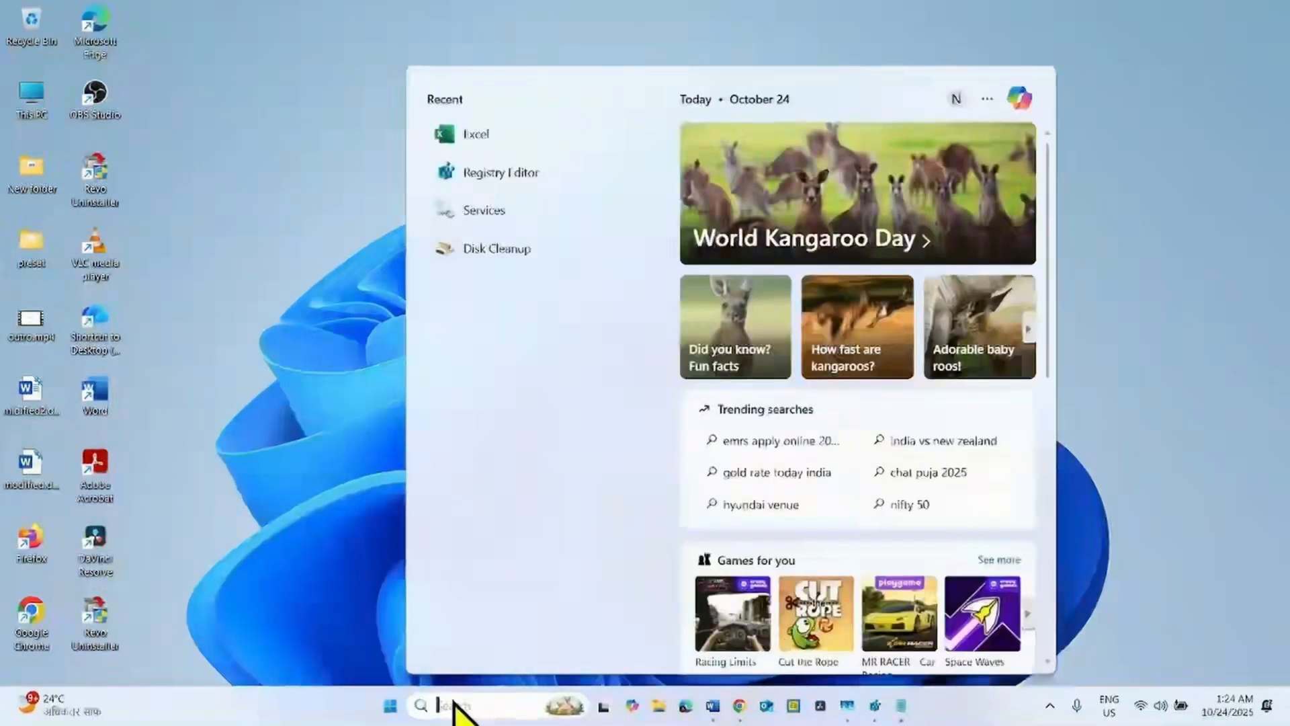
text(cmd)
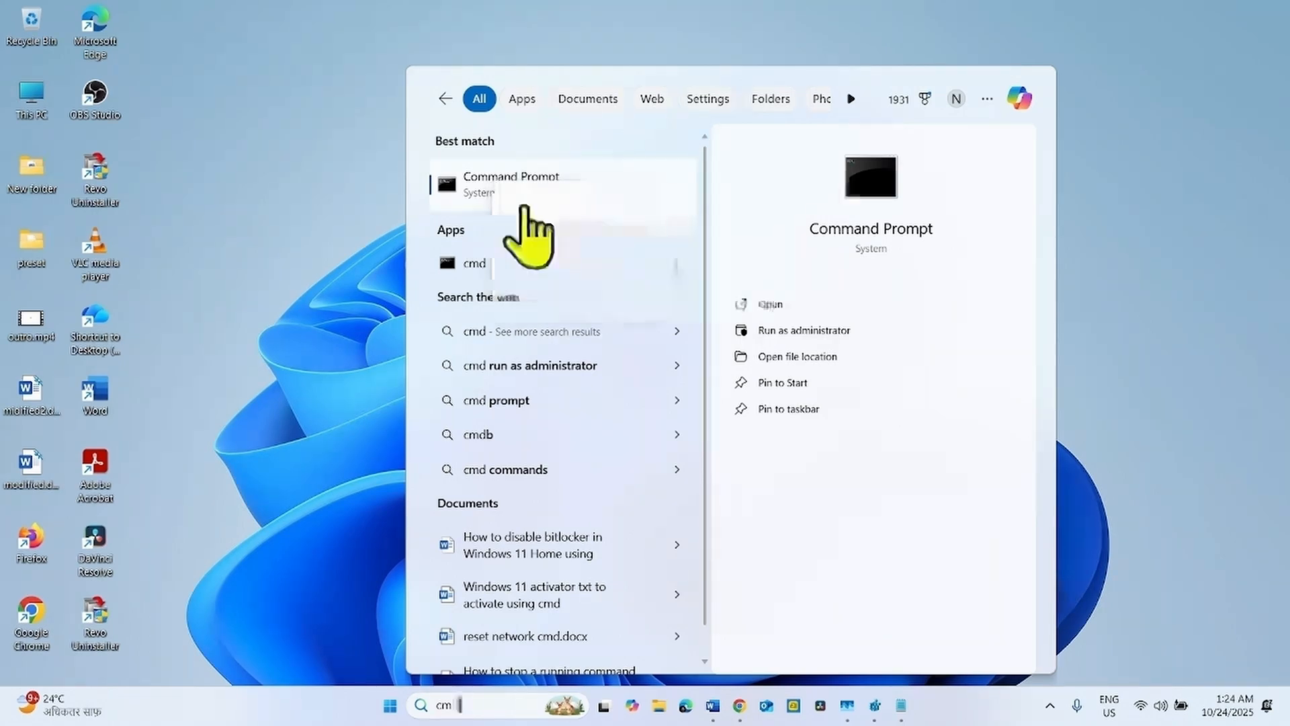
click(802, 330)
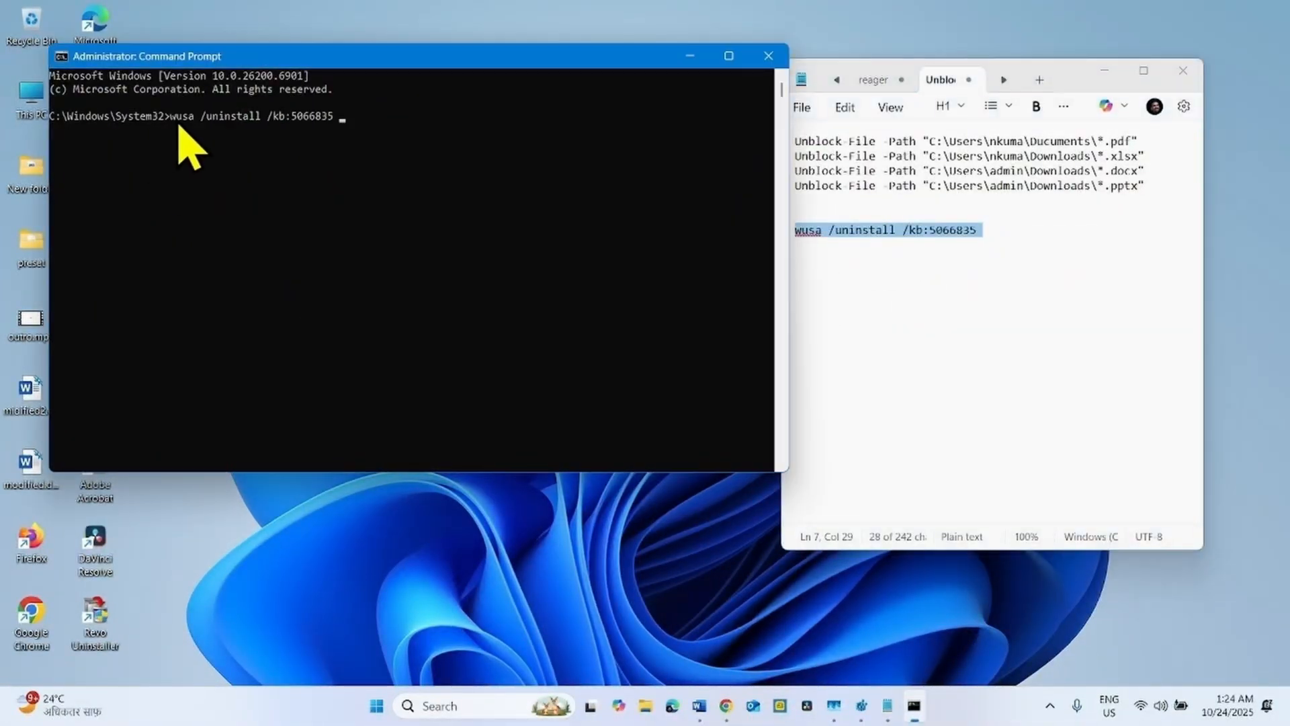
mouse_move(288, 308)
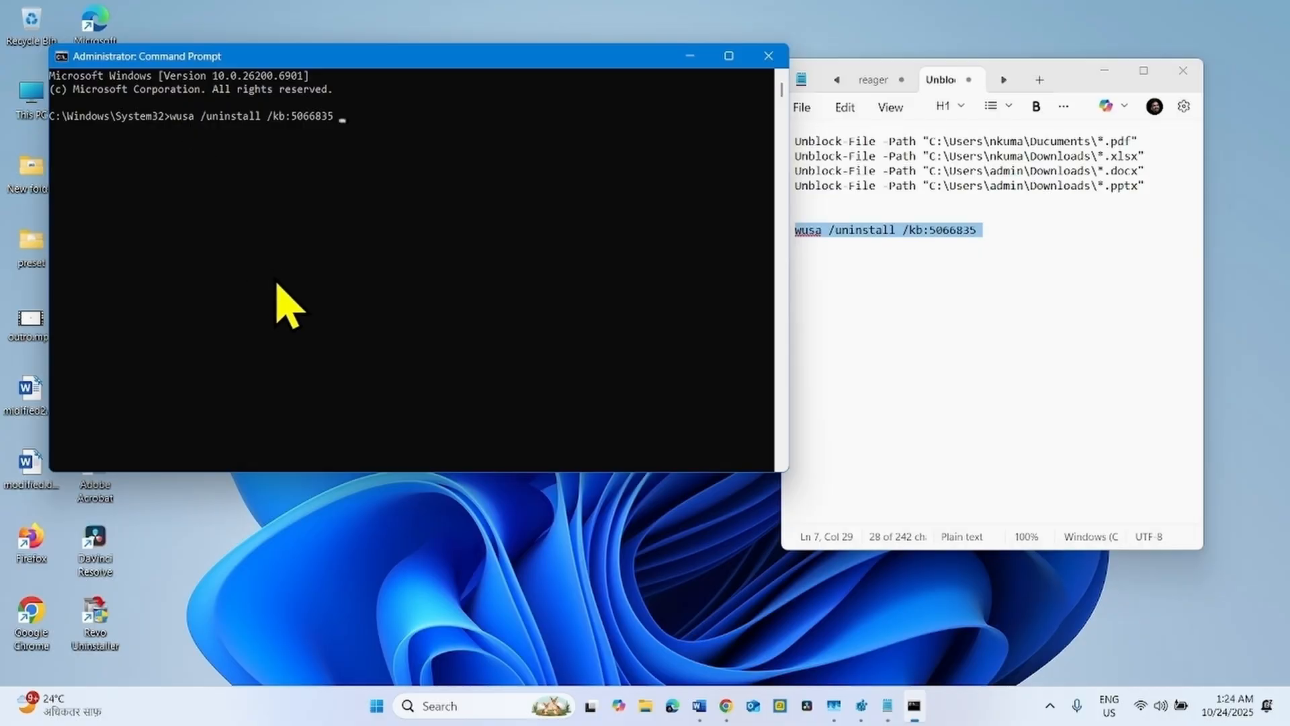
Step: Run wusa /uninstall /kb:5066835 in the administrator Command Prompt
key(Return)
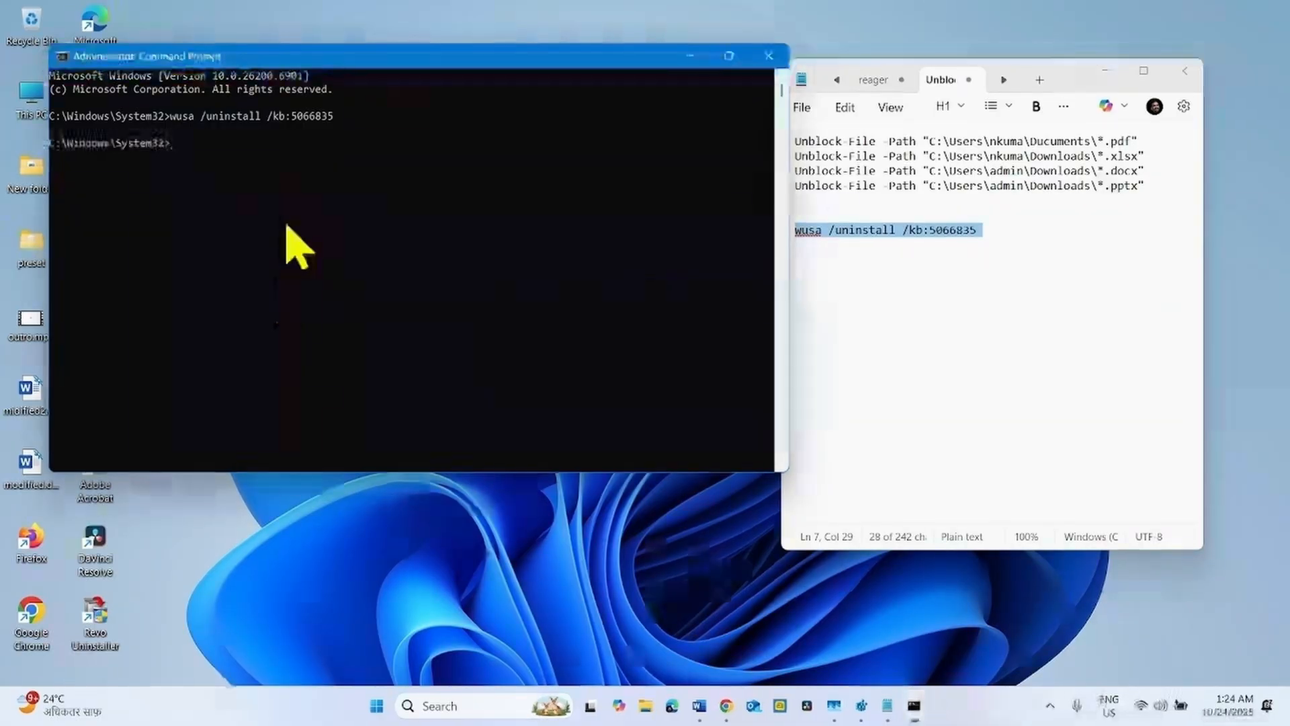